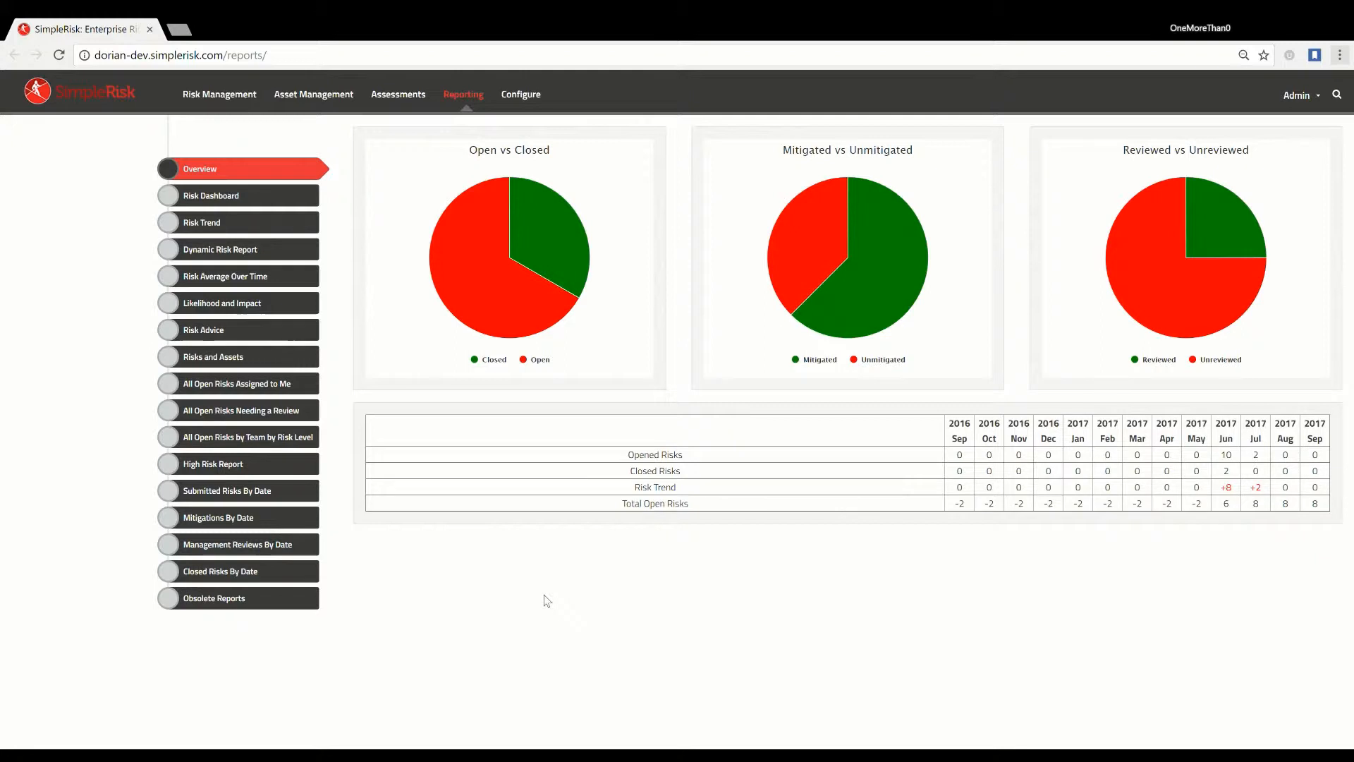
mouse_move(524, 597)
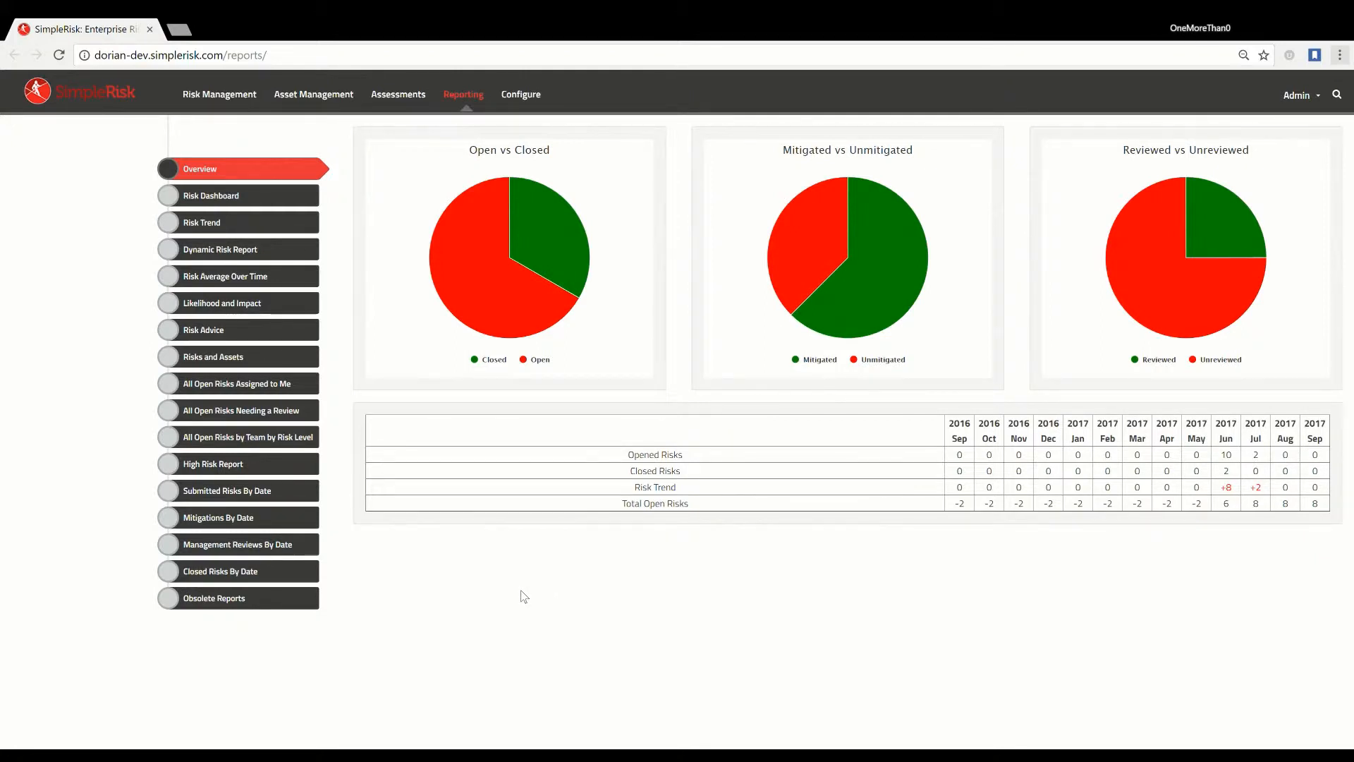
Step: Go to the Configure administration page from the reports overview
click(520, 94)
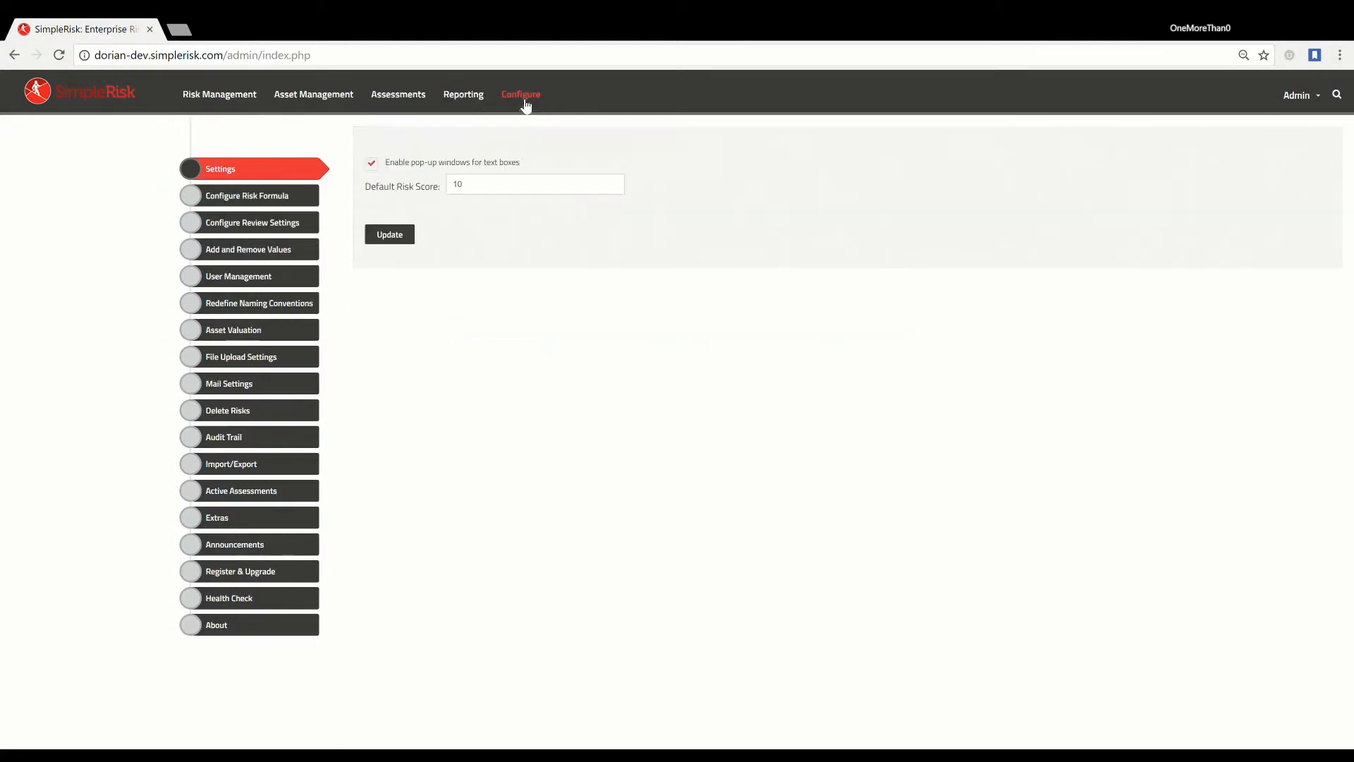
mouse_move(247, 330)
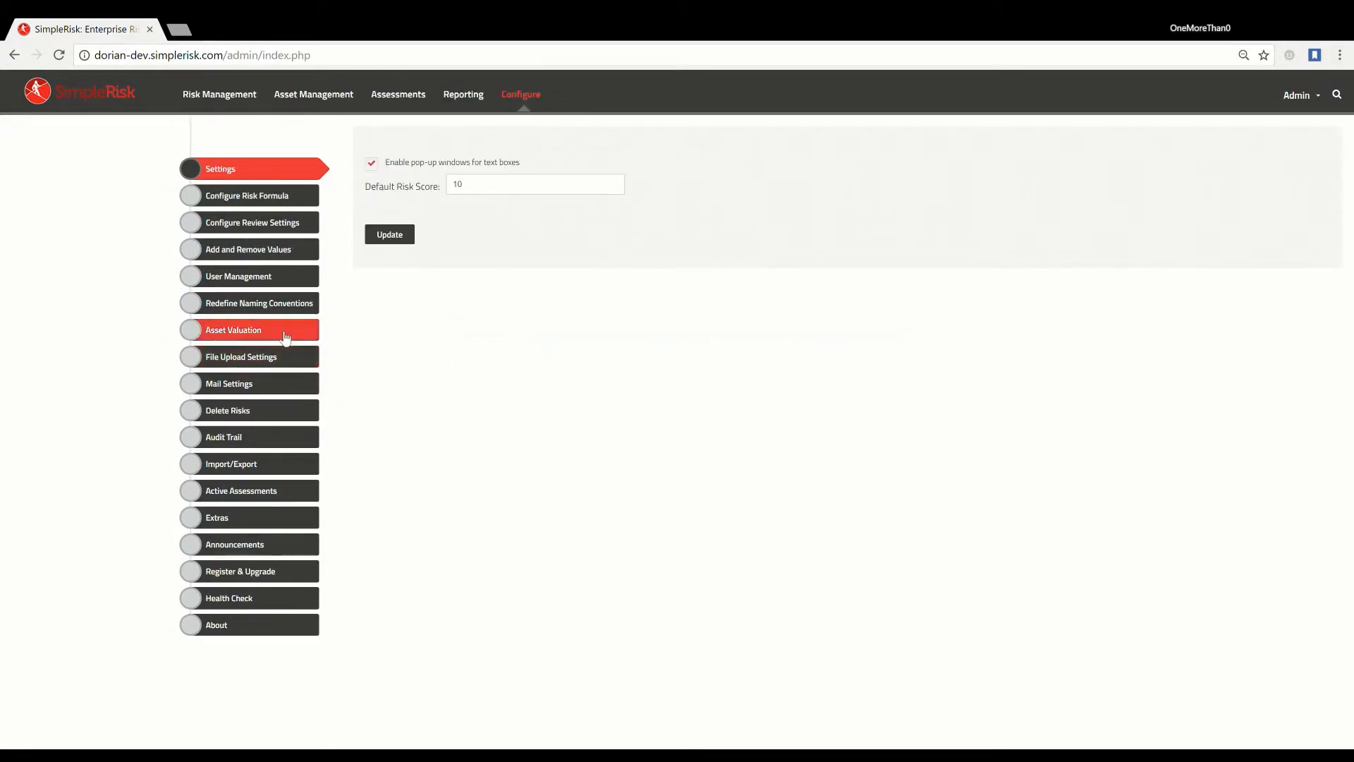
Step: Show the Asset Valuation settings with default, automatic and manual ranges
click(233, 330)
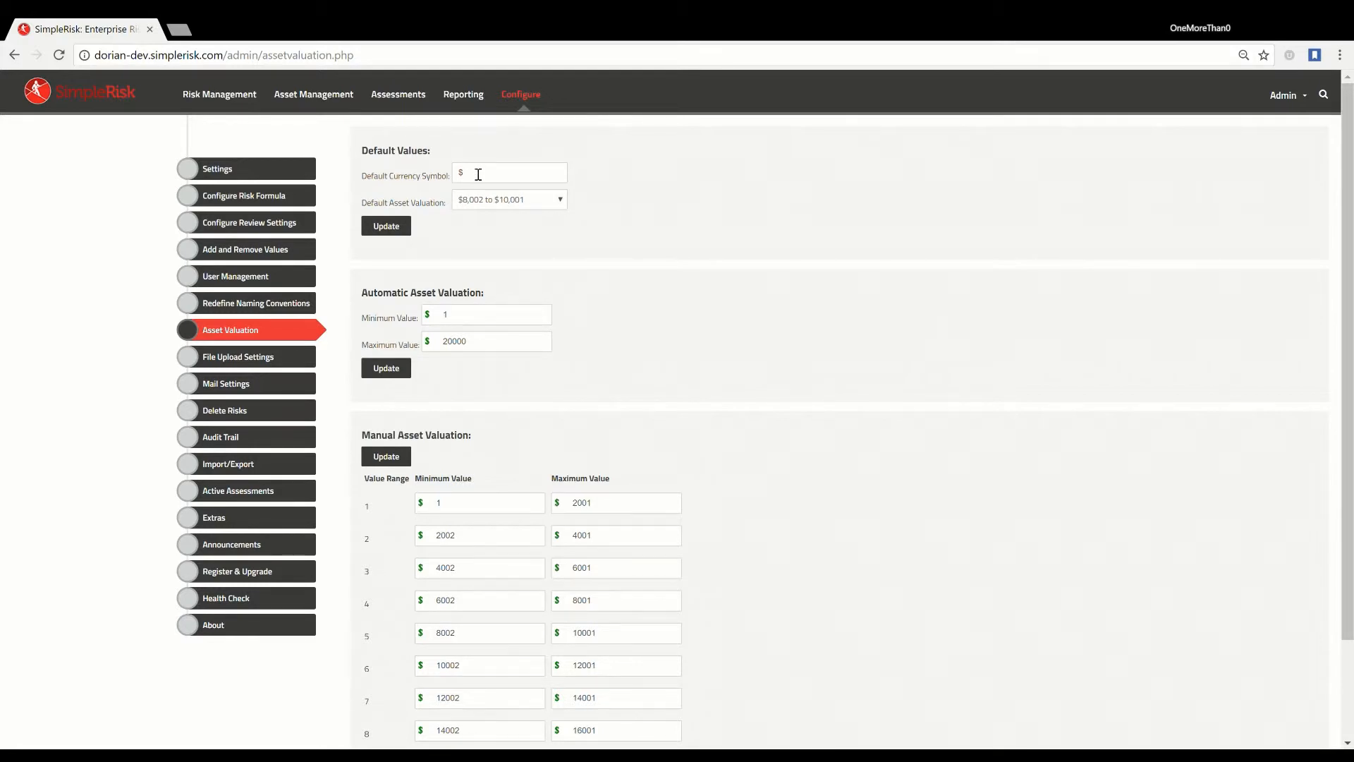
mouse_move(443, 492)
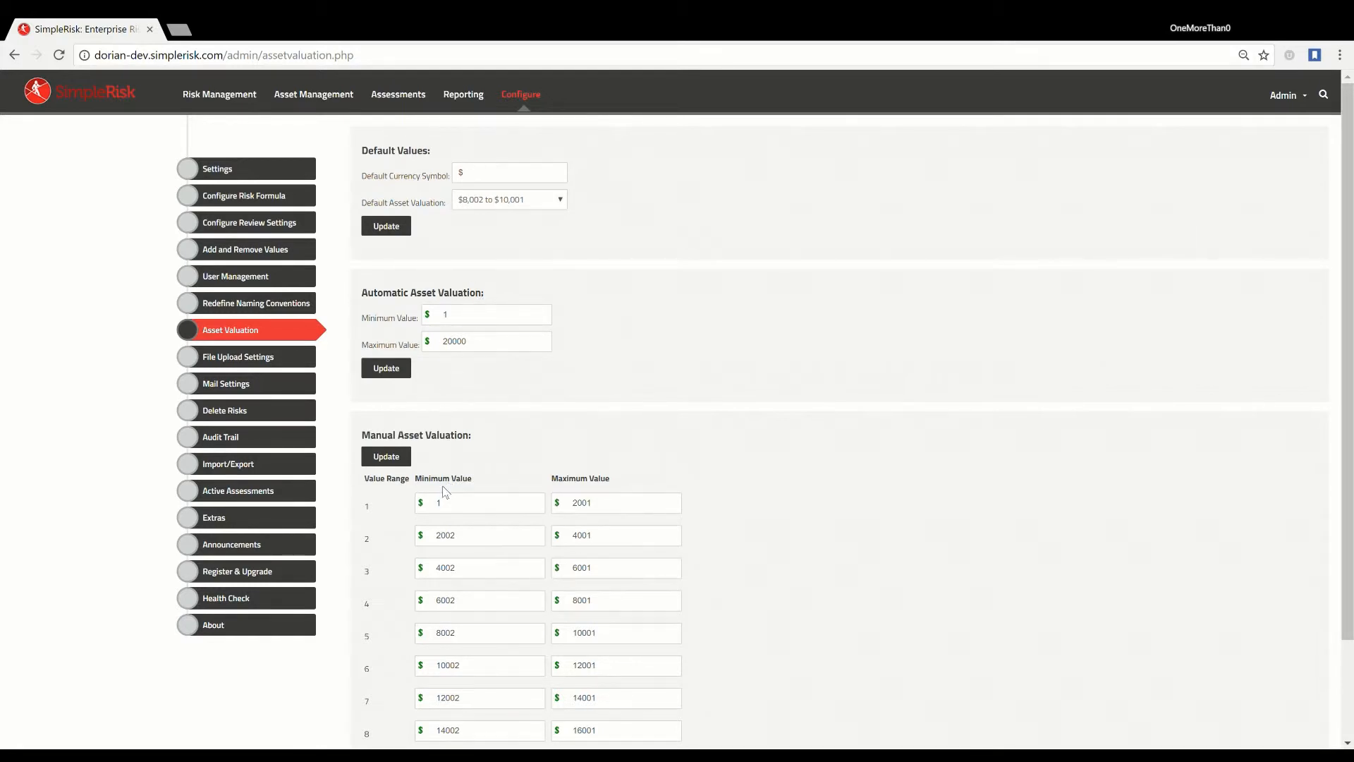
mouse_move(678, 337)
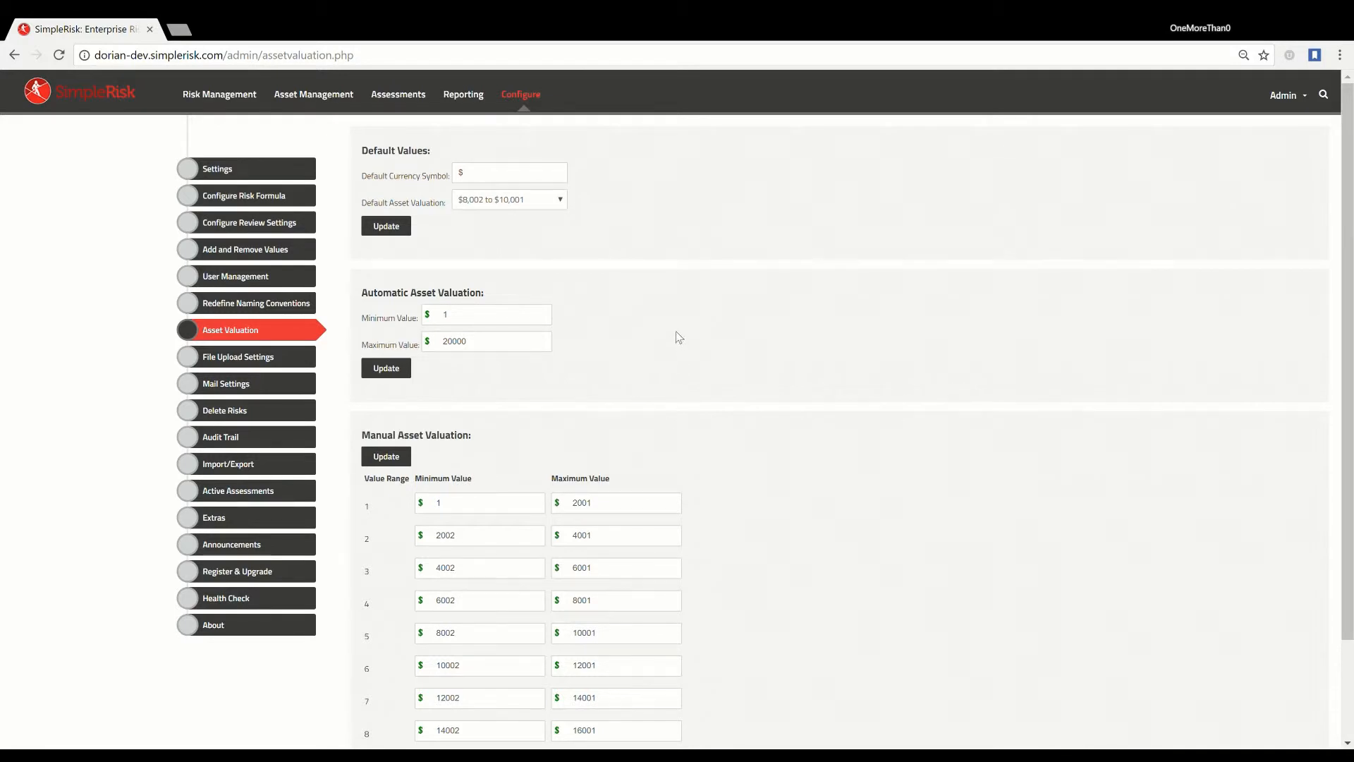
mouse_move(569, 193)
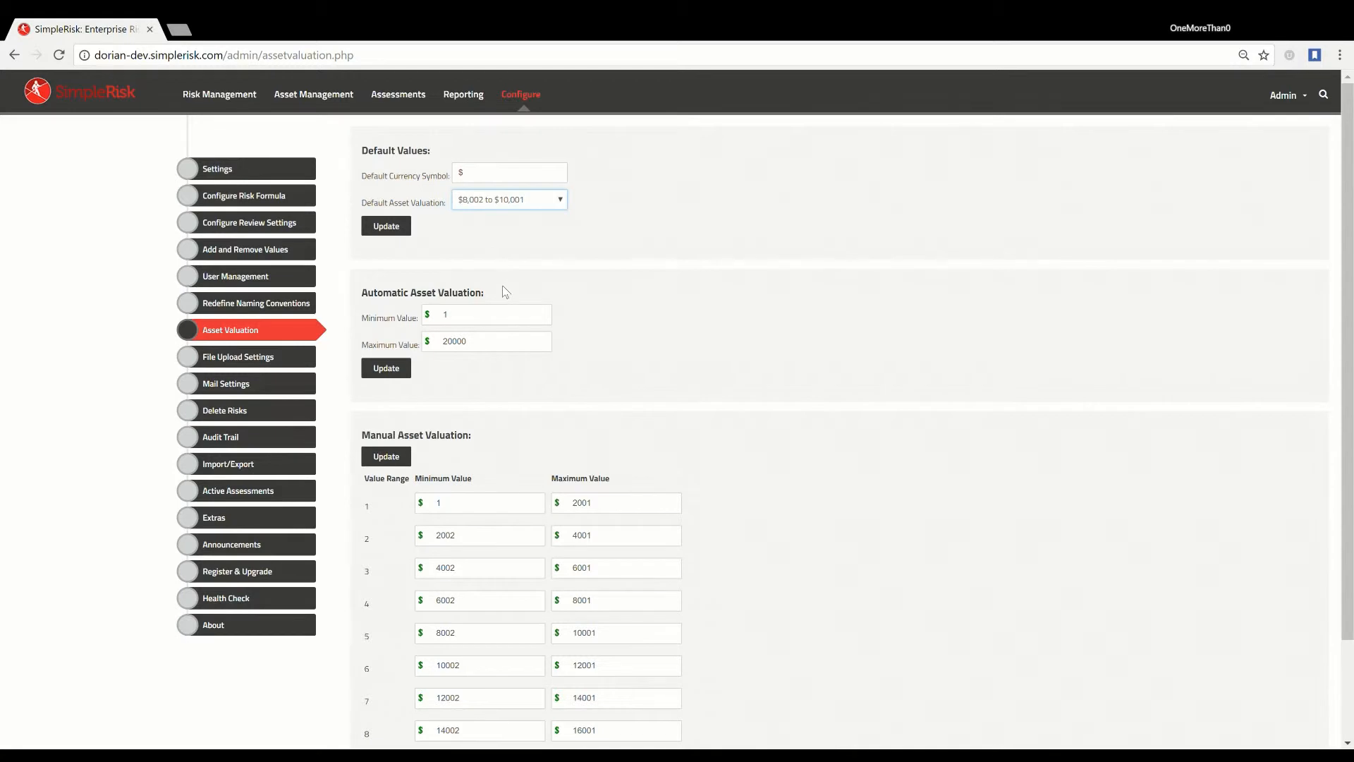
Step: Set the Default Asset Valuation to the $2,002 to $4,001 range
click(509, 200)
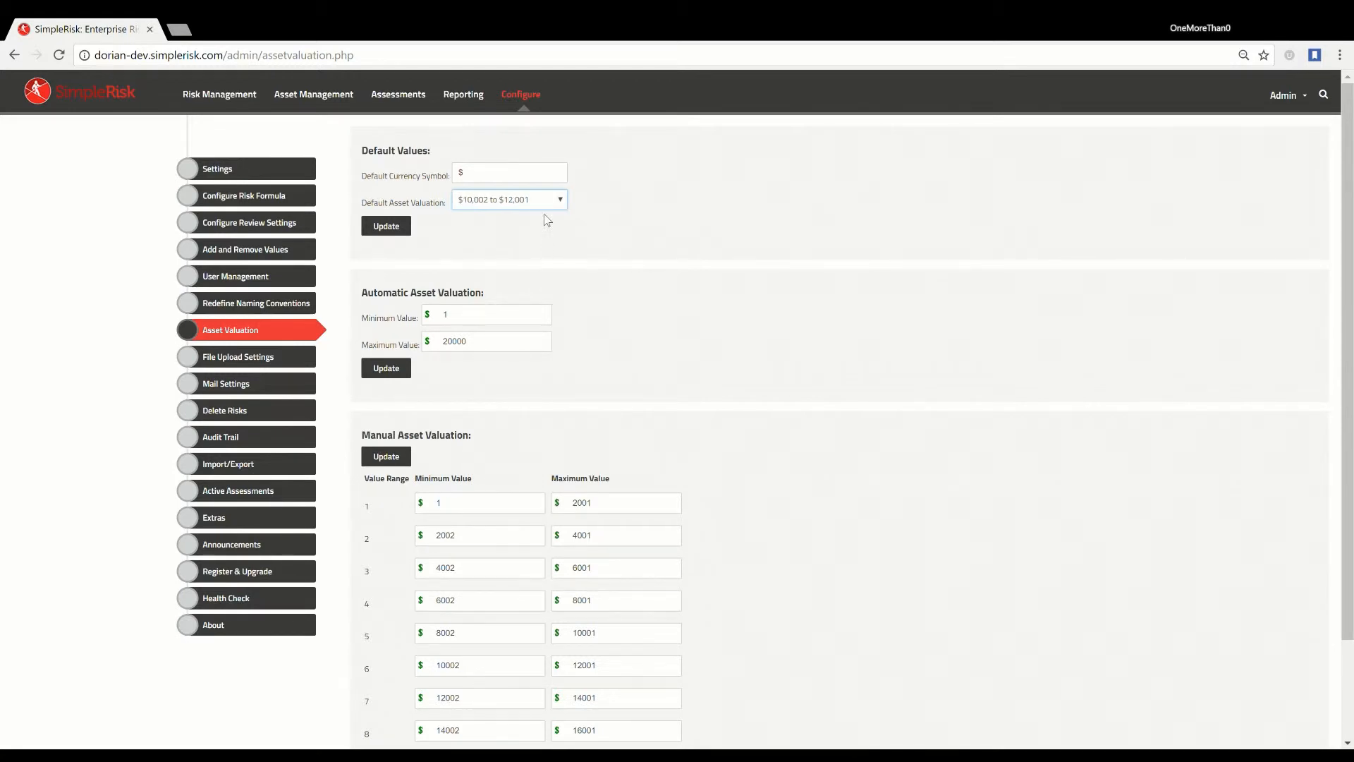
click(508, 199)
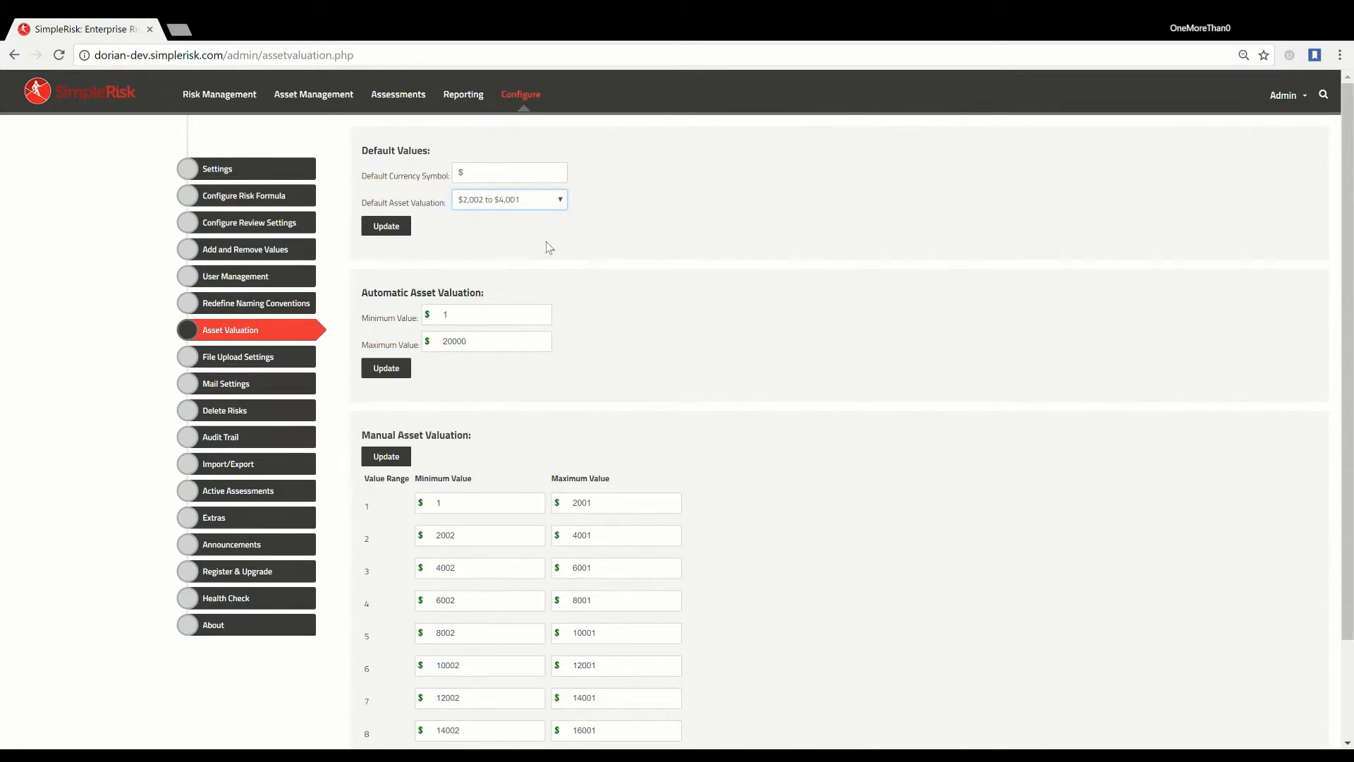
mouse_move(685, 524)
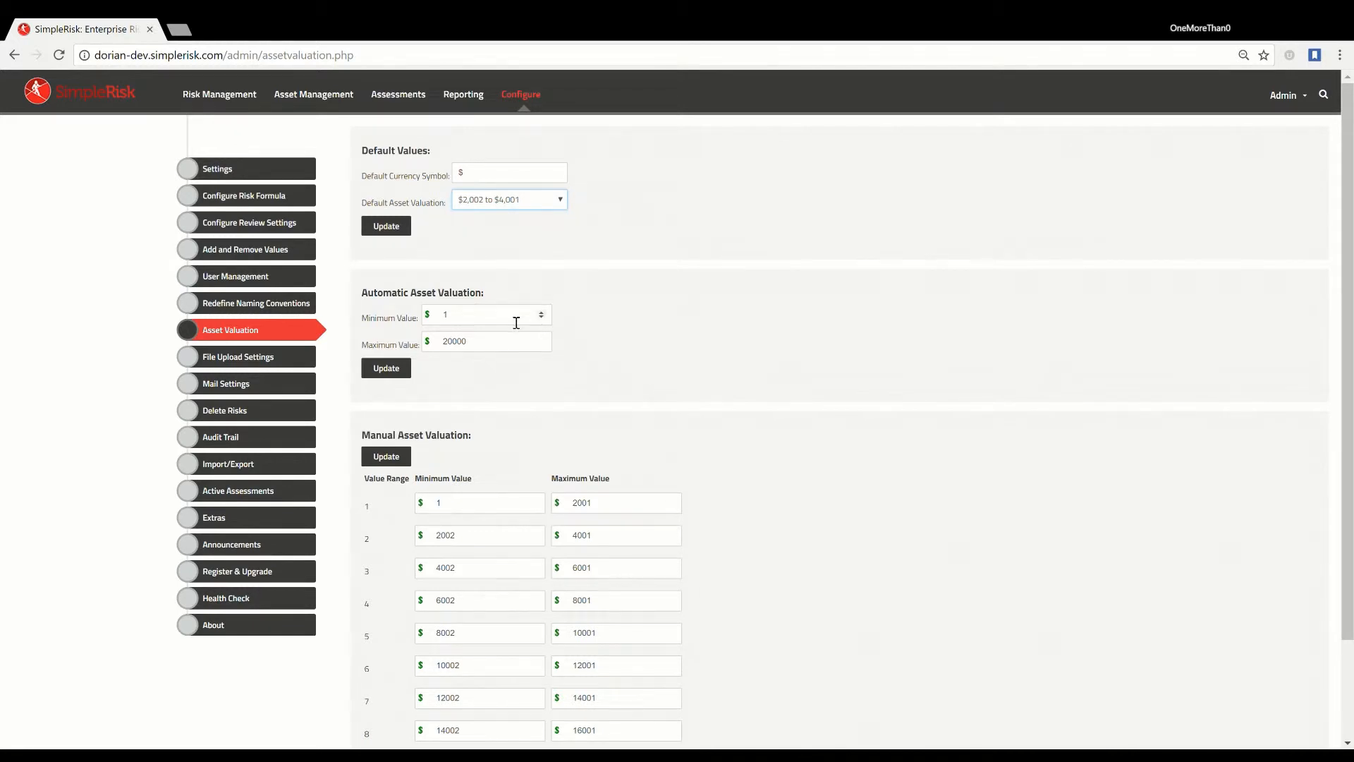
Step: Set the automatic asset valuation Maximum Value to 200000 and update it
triple_click(486, 340)
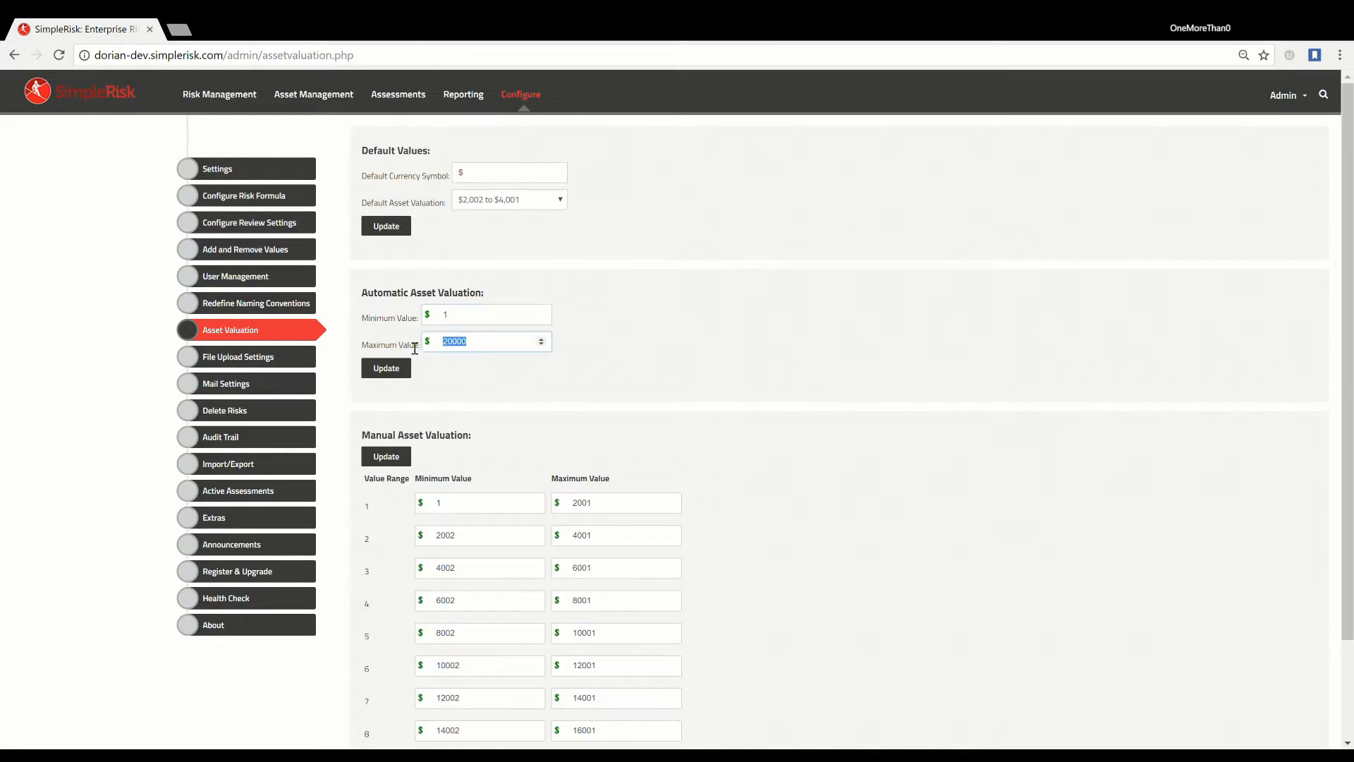
click(484, 340)
text(0)
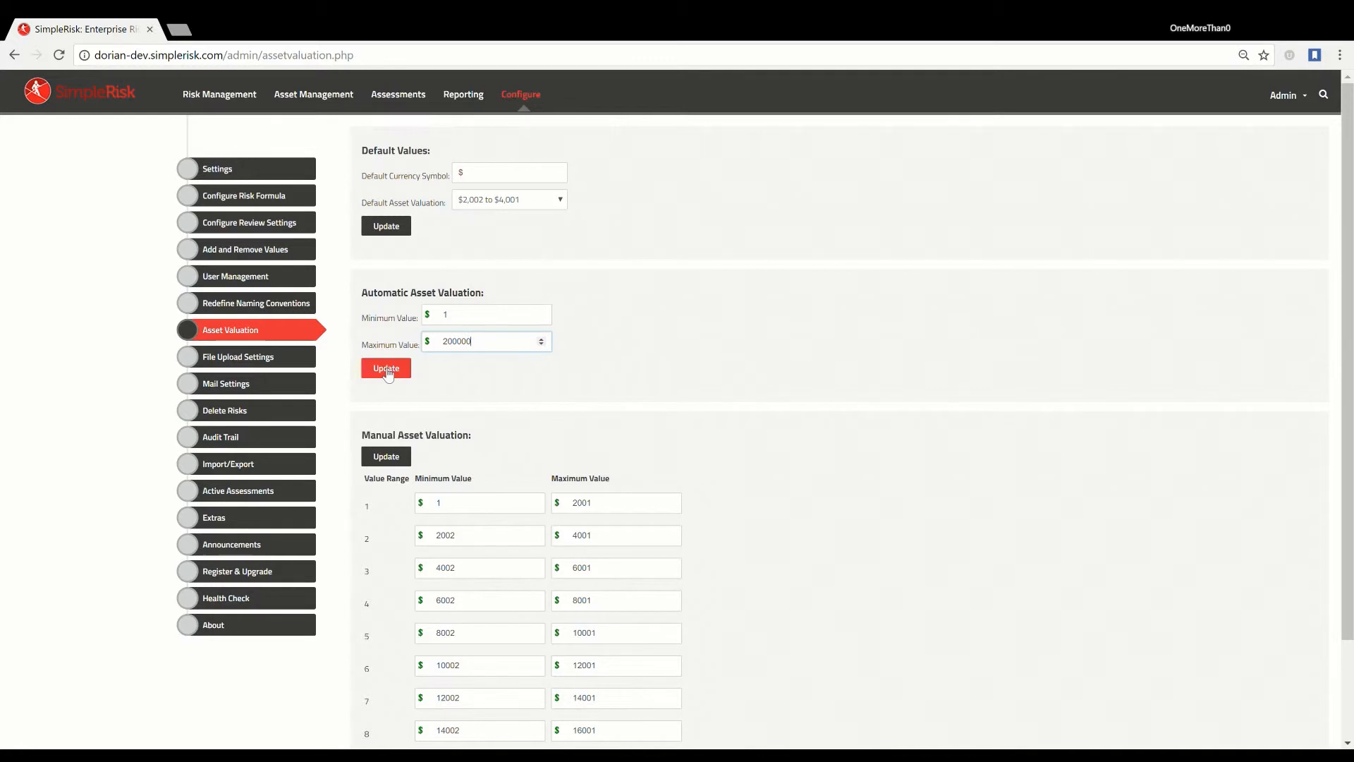
click(385, 369)
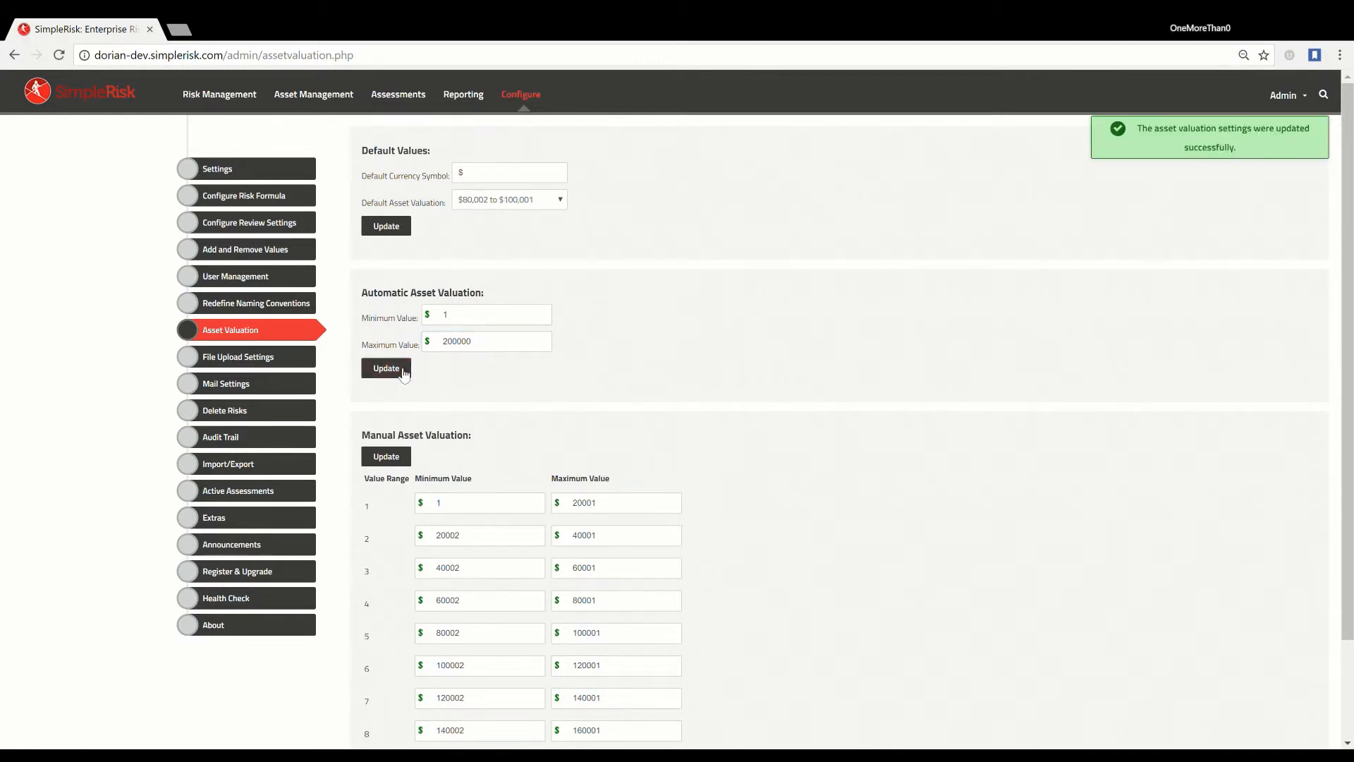
mouse_move(1088, 185)
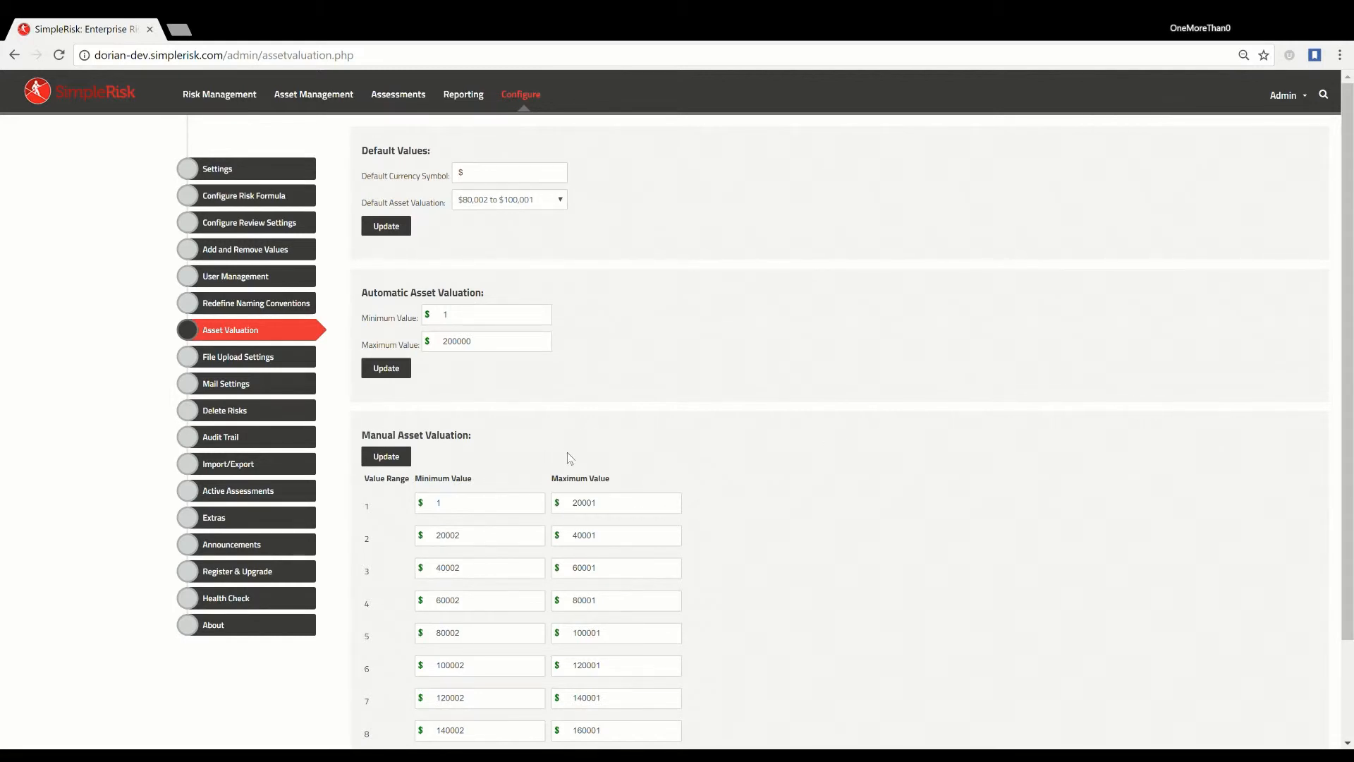
mouse_move(708, 443)
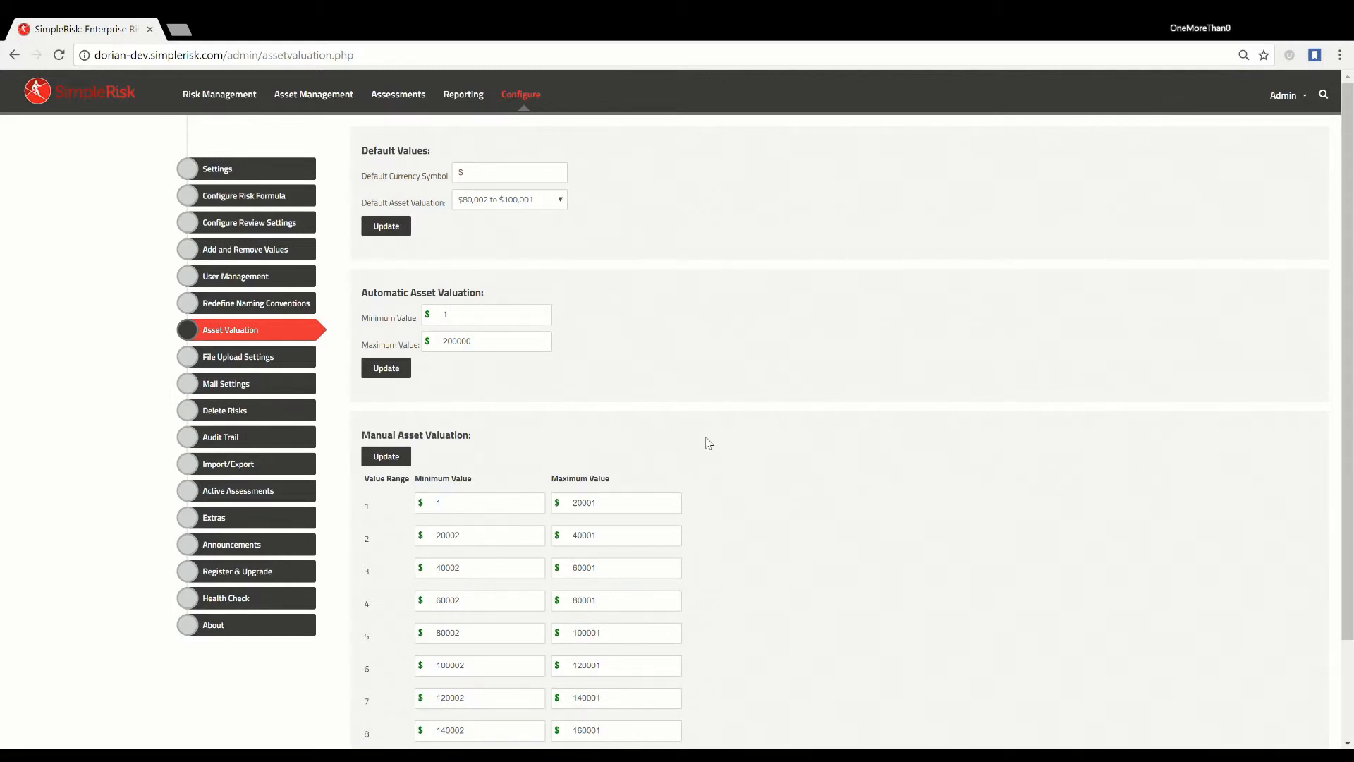
Step: Re-save the automatic valuation range so the manual ranges rescale
scroll(down, 3)
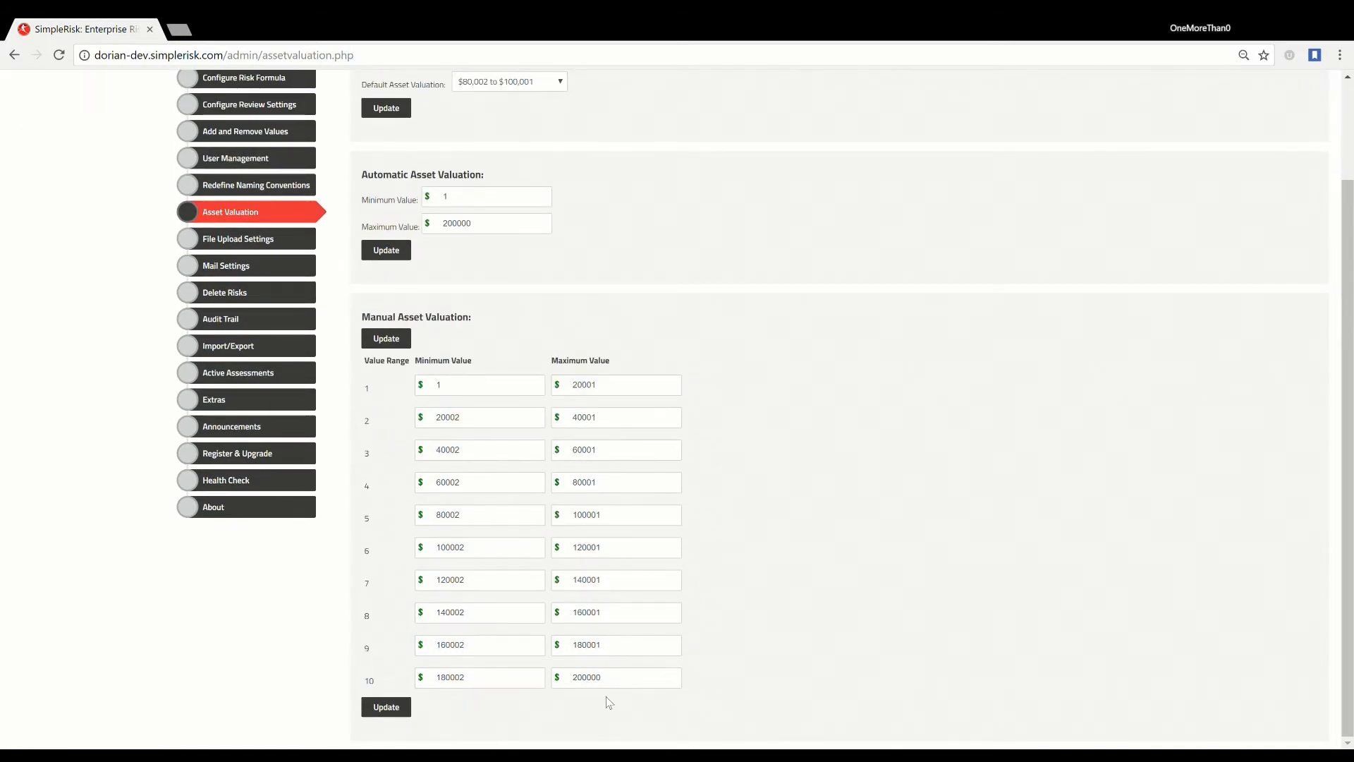
click(385, 250)
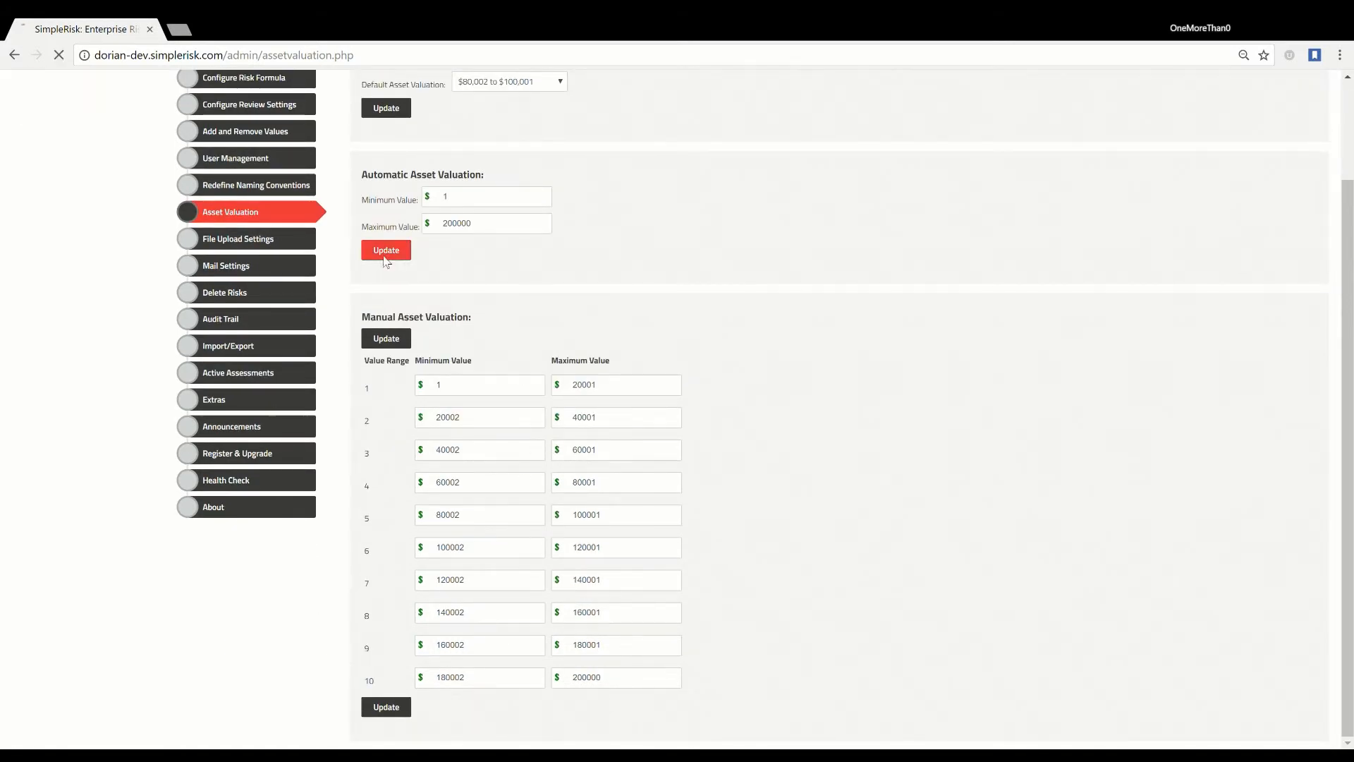
click(385, 251)
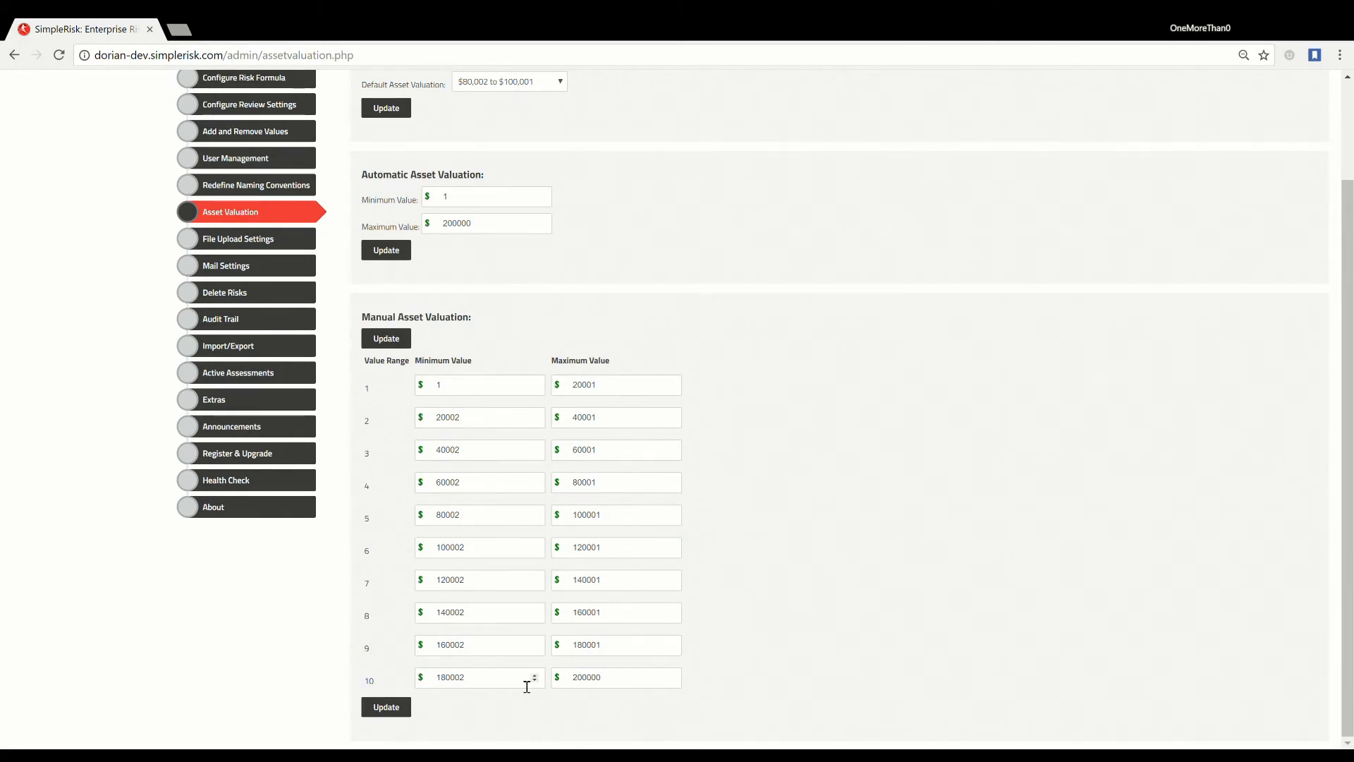
Step: Set manual range 1 maximum to 20499 and range 2 minimum to 20500, then update
triple_click(475, 676)
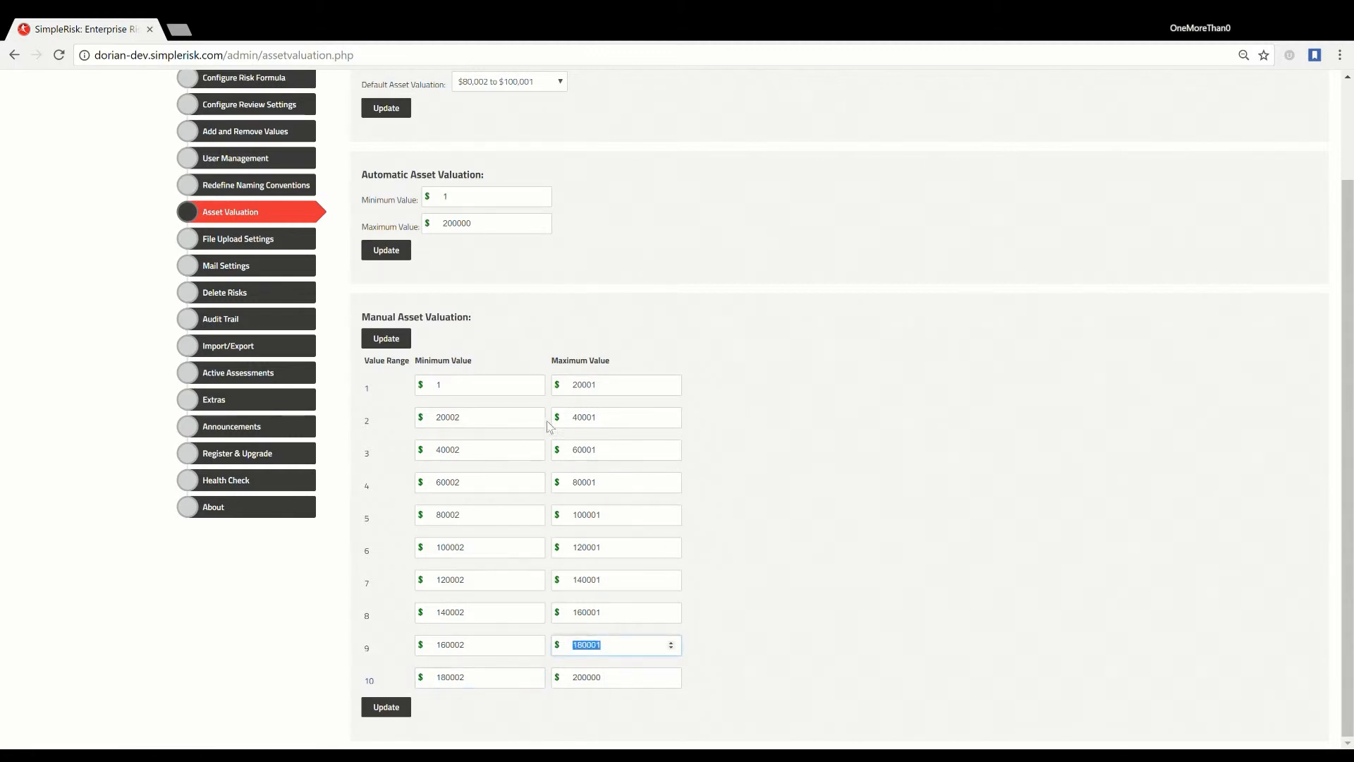
click(479, 384)
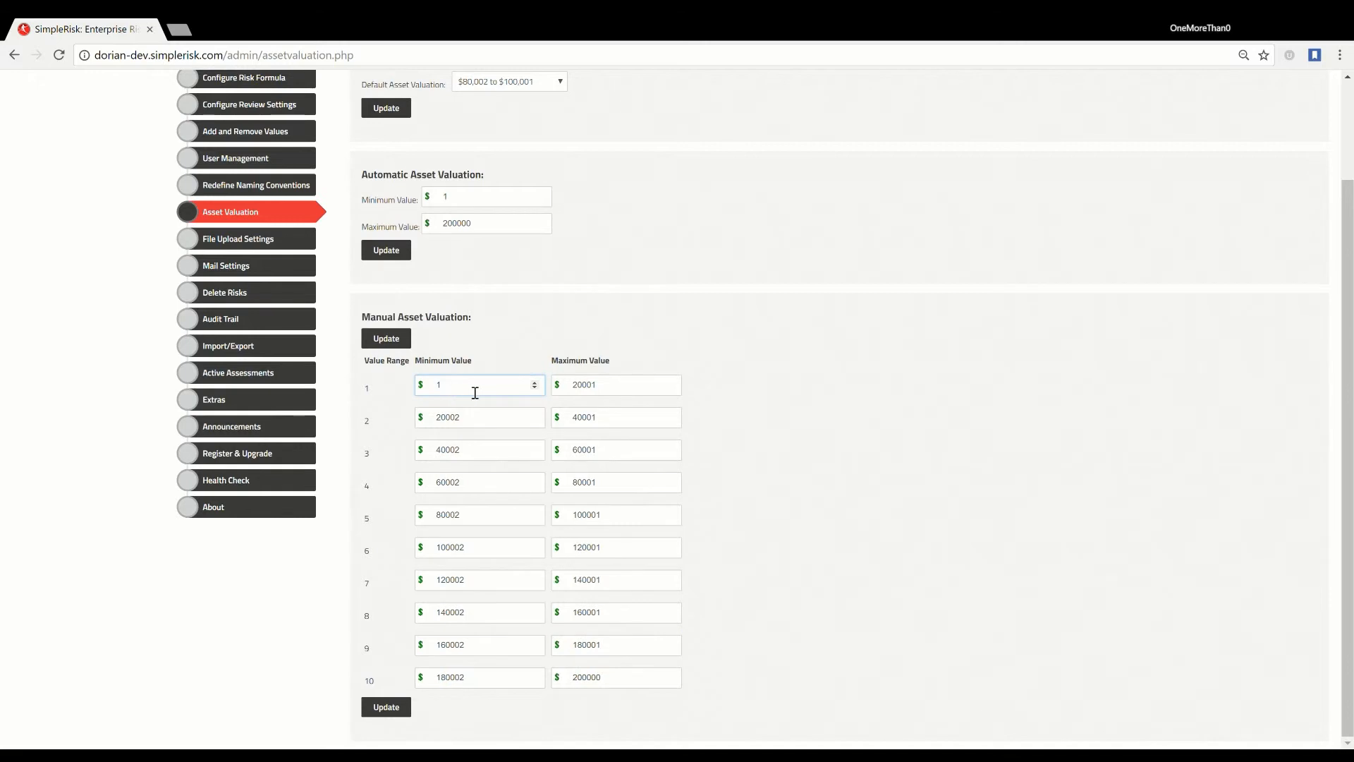
click(615, 385)
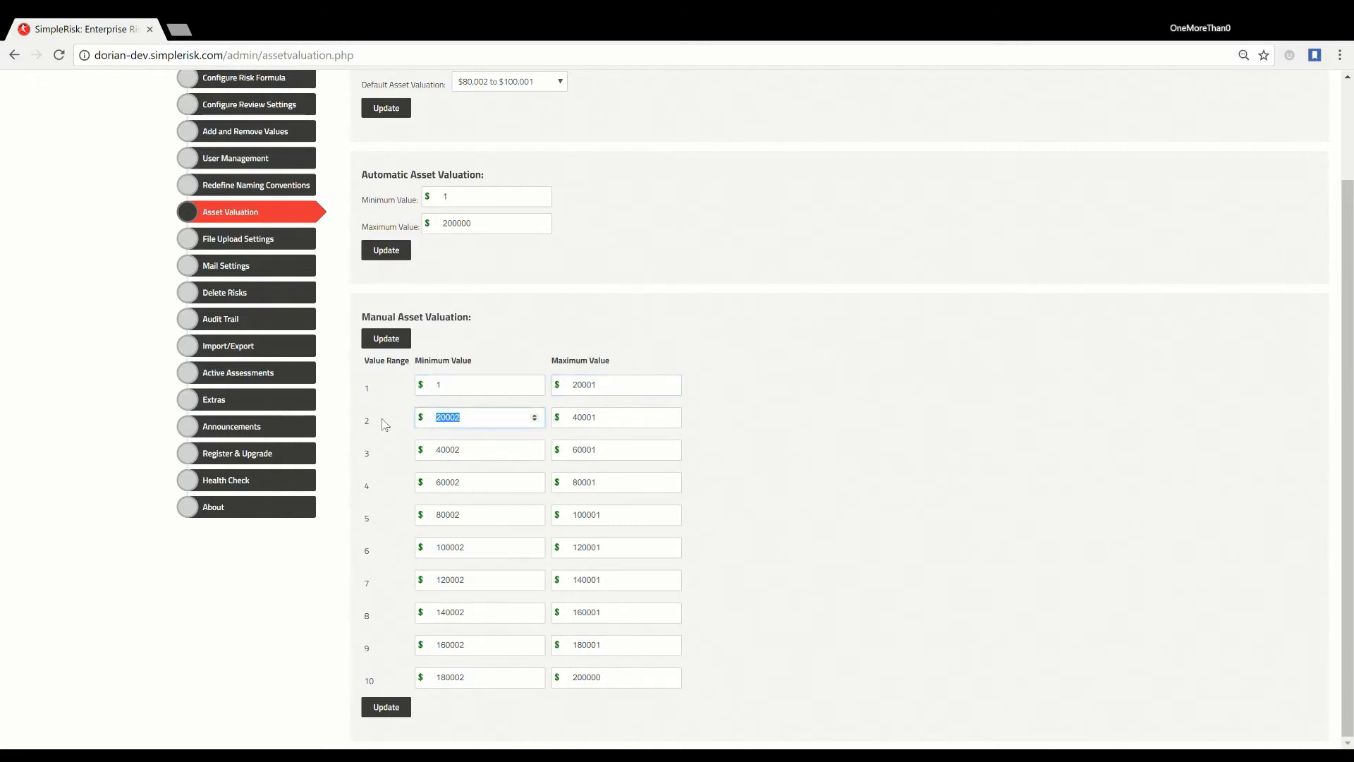
click(478, 417)
text(20500)
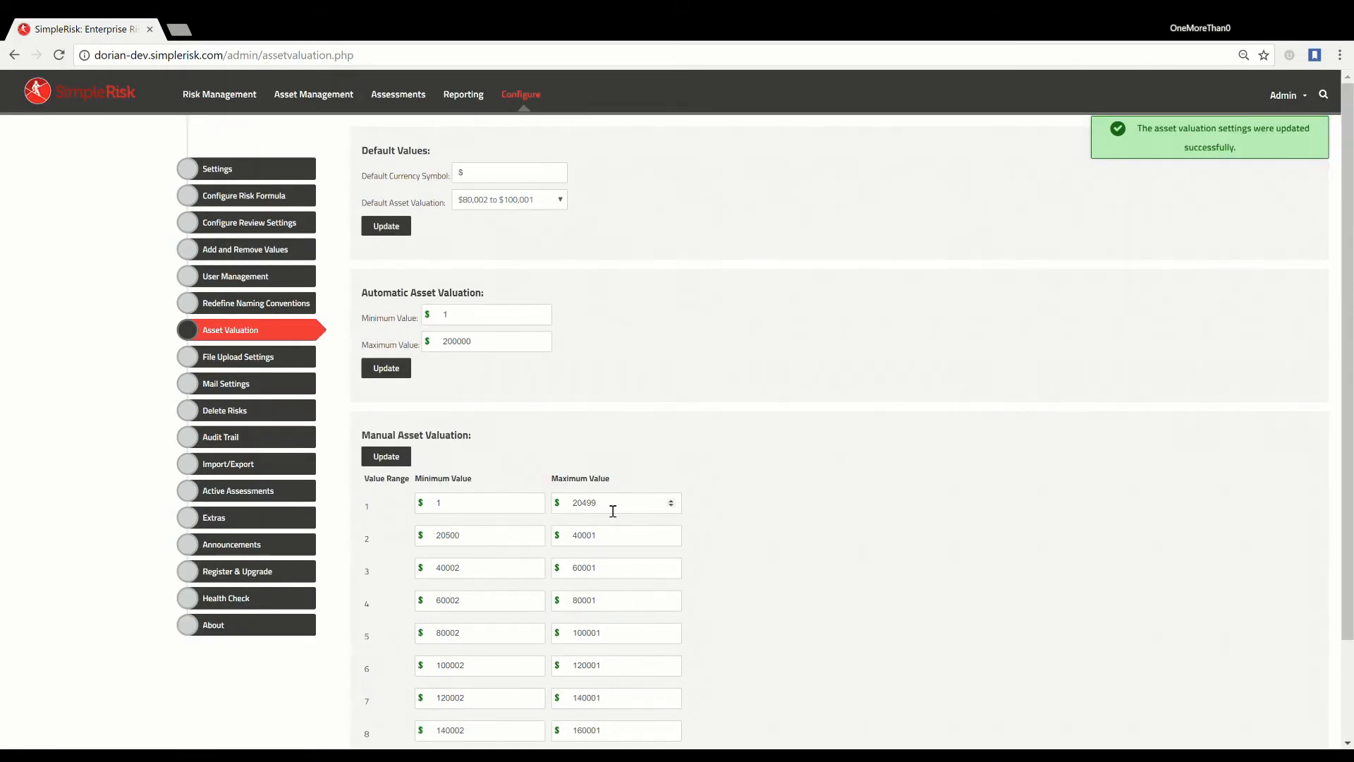
scroll(down, 3)
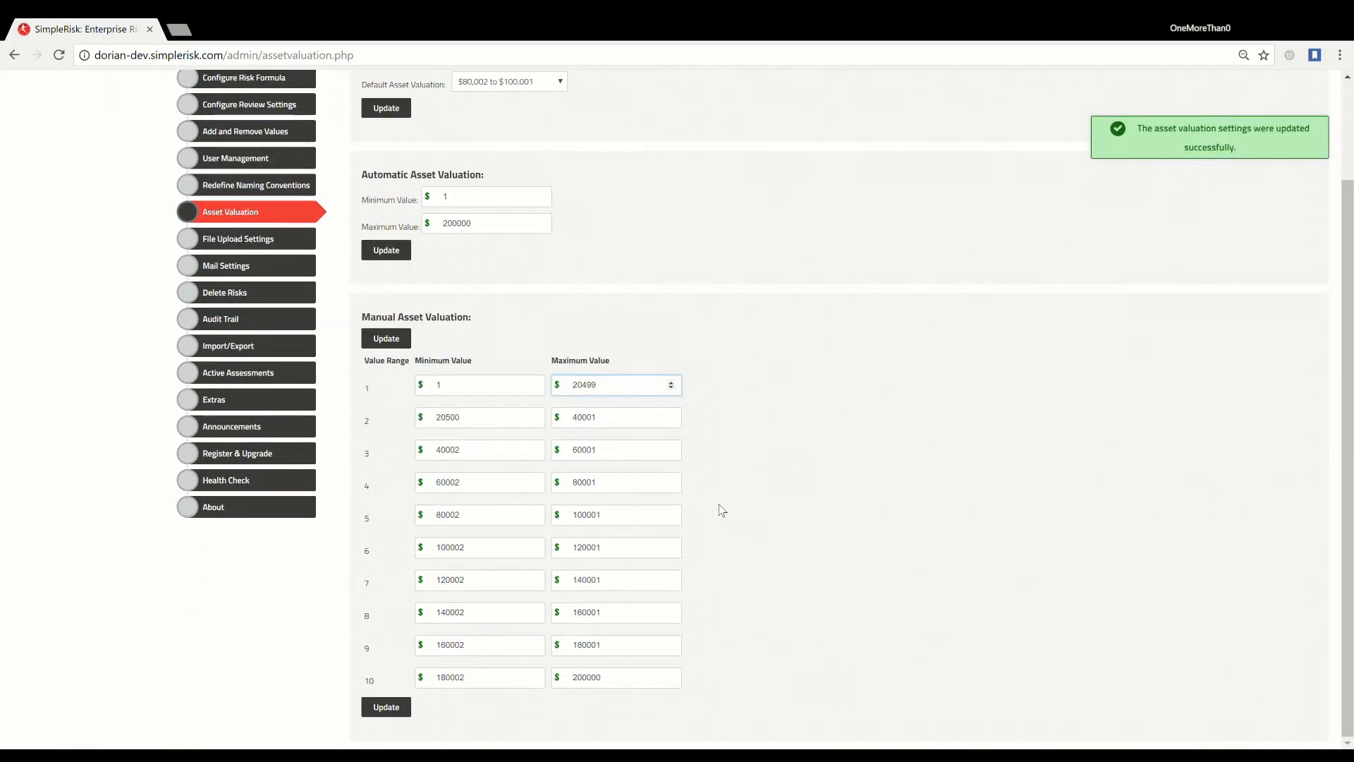
scroll(up, 3)
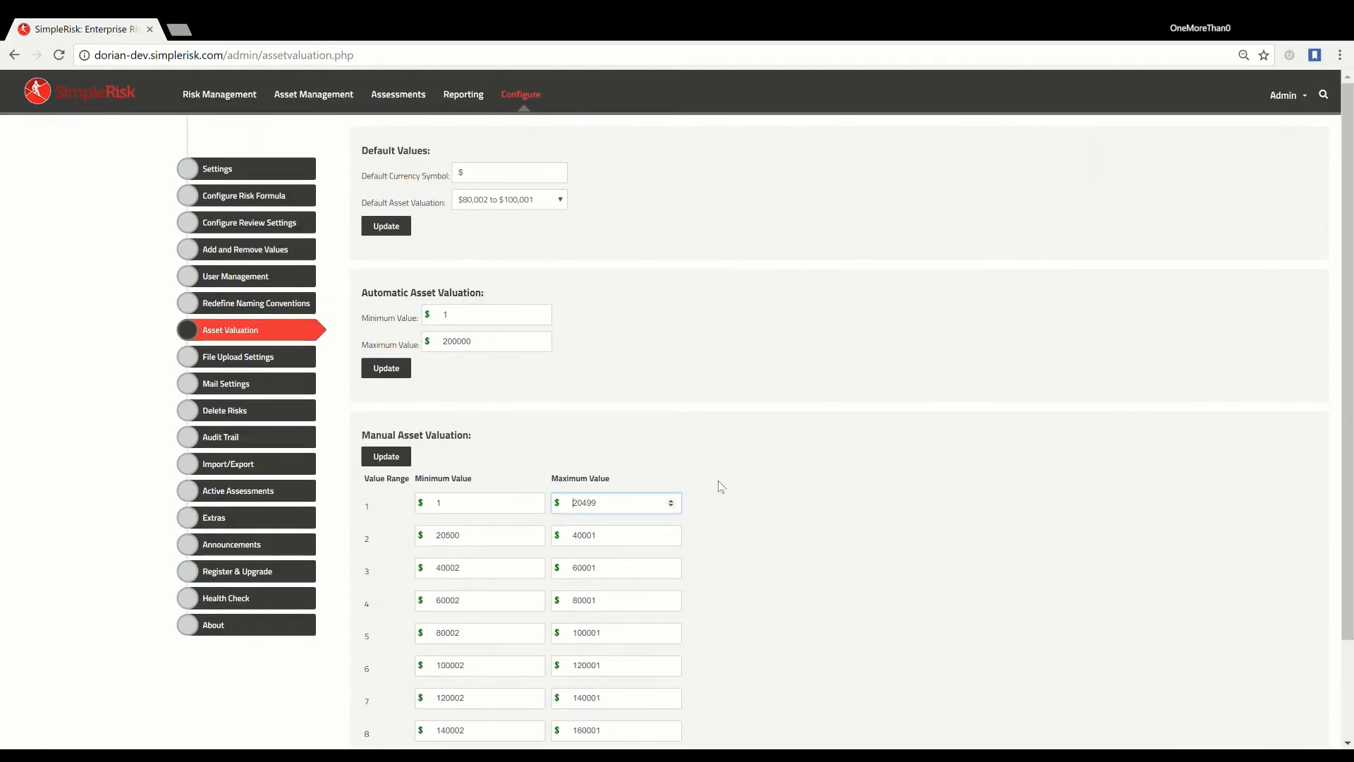
mouse_move(669, 302)
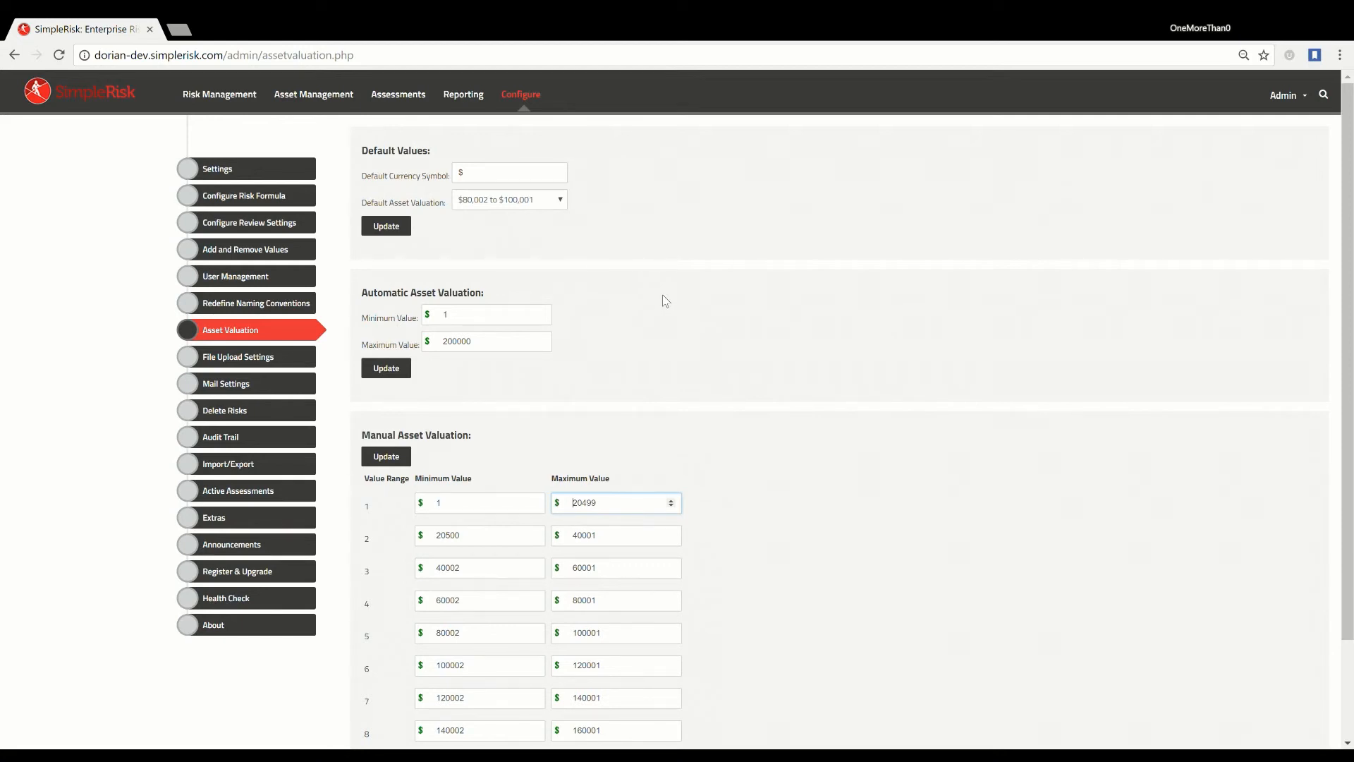
mouse_move(538, 231)
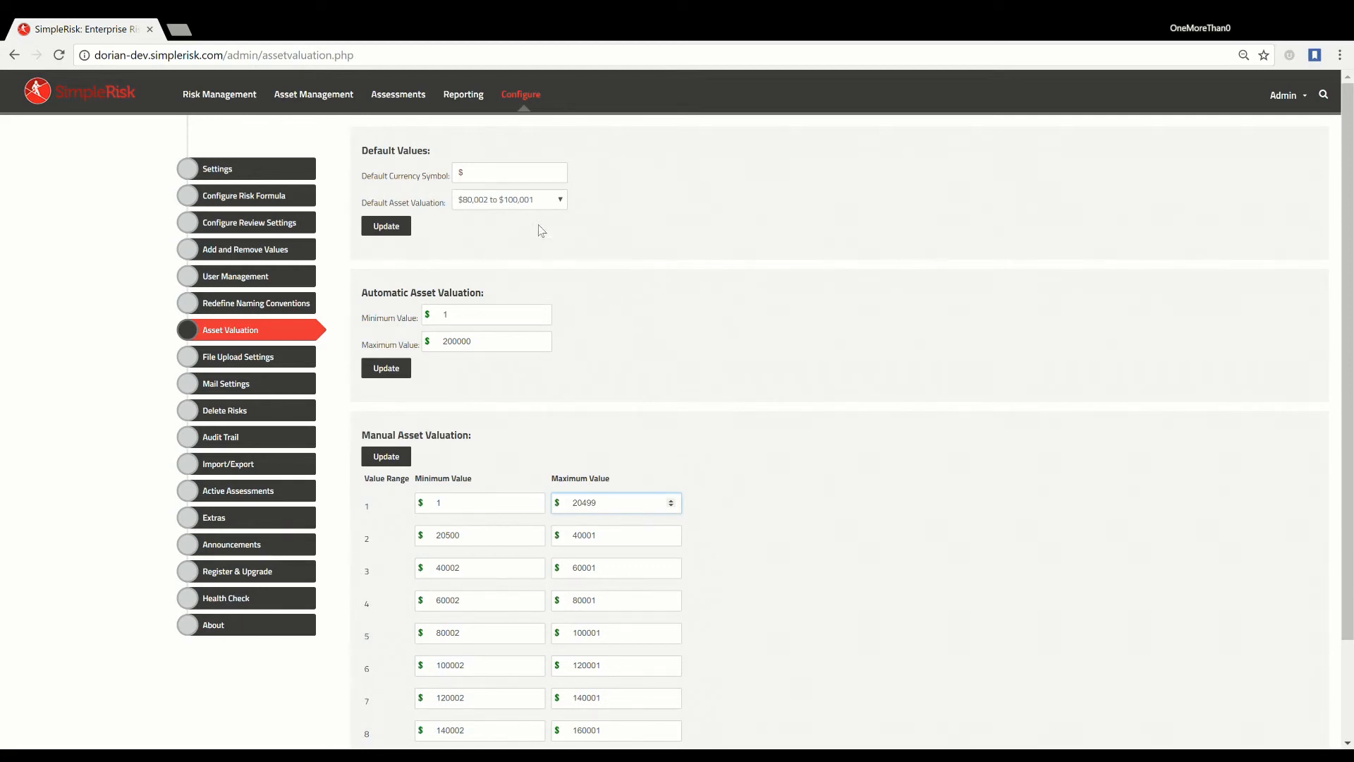
Step: Go to Asset Management, landing on the Automated Discovery page
click(312, 93)
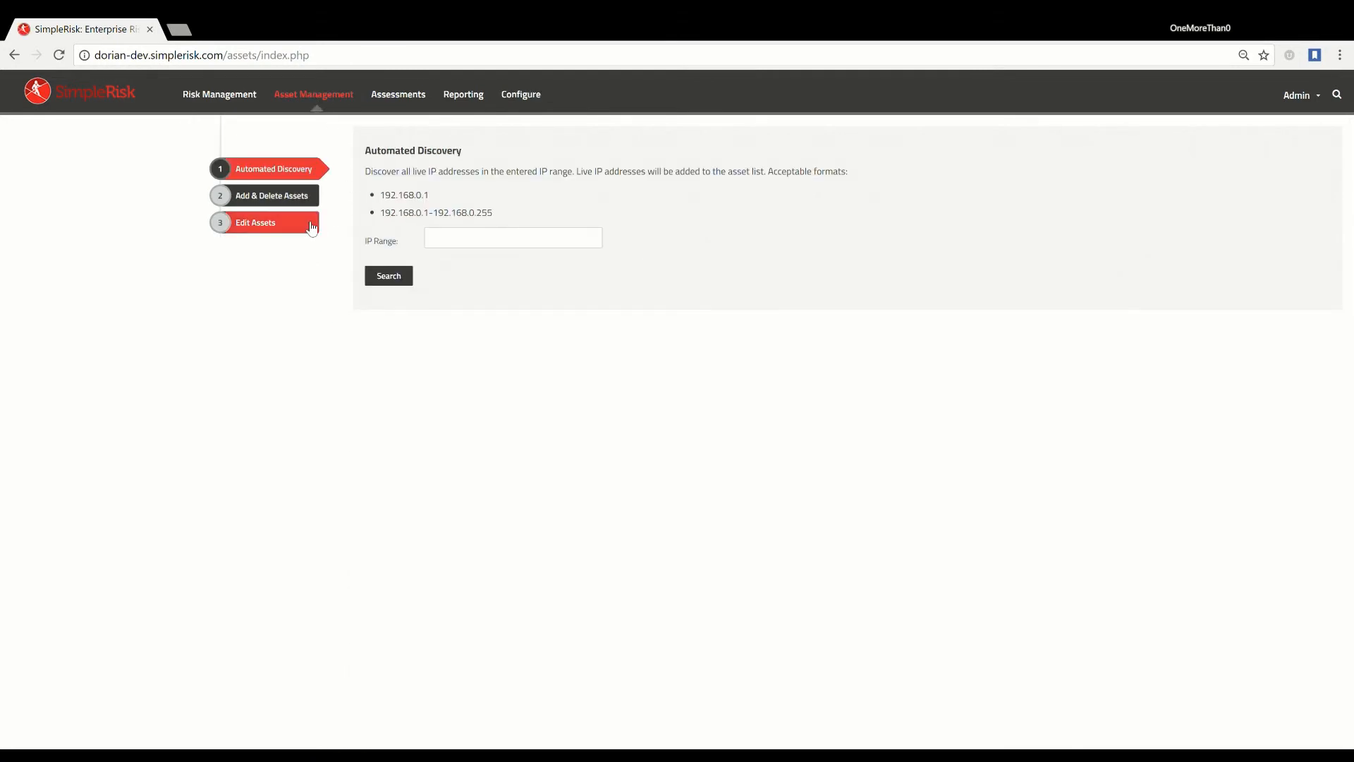
Step: On Edit Assets, set Server 1's asset valuation to $20,500 to $40,001
click(255, 222)
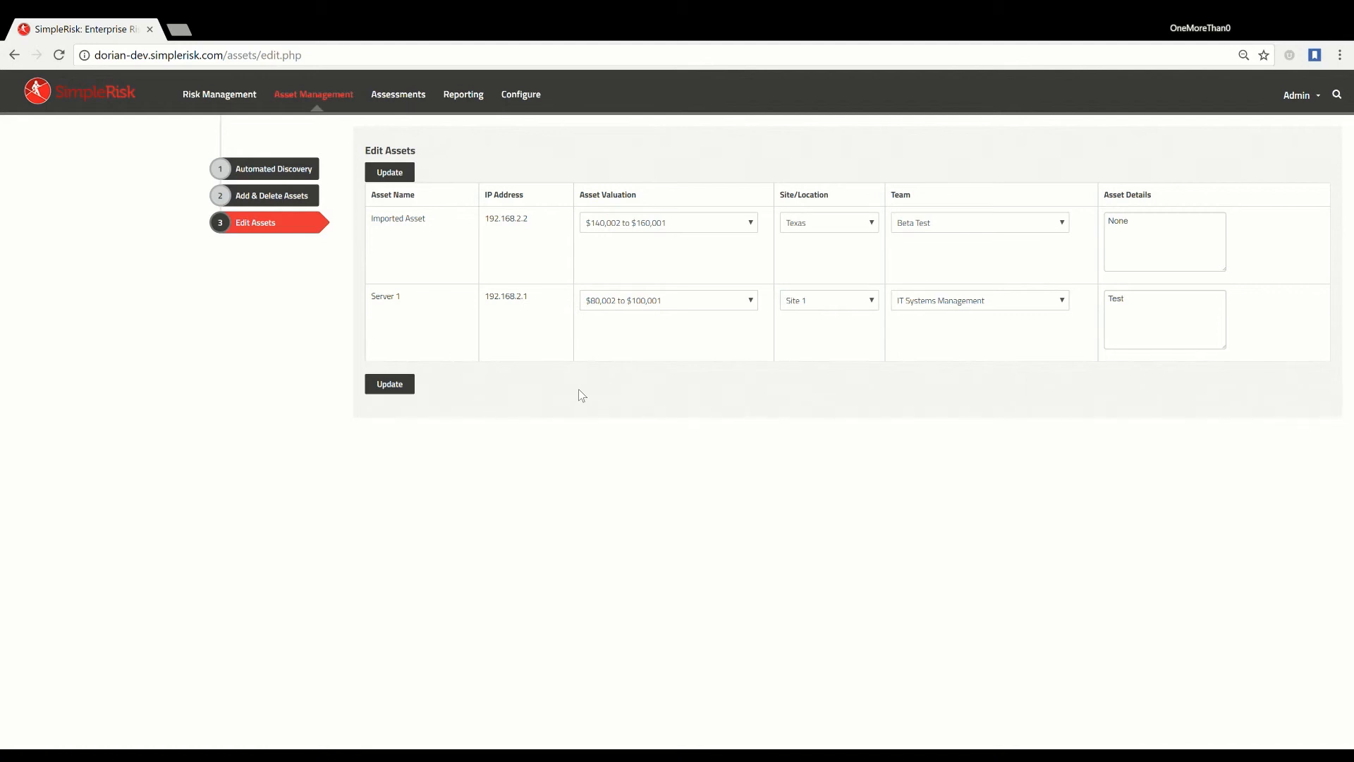
mouse_move(749, 260)
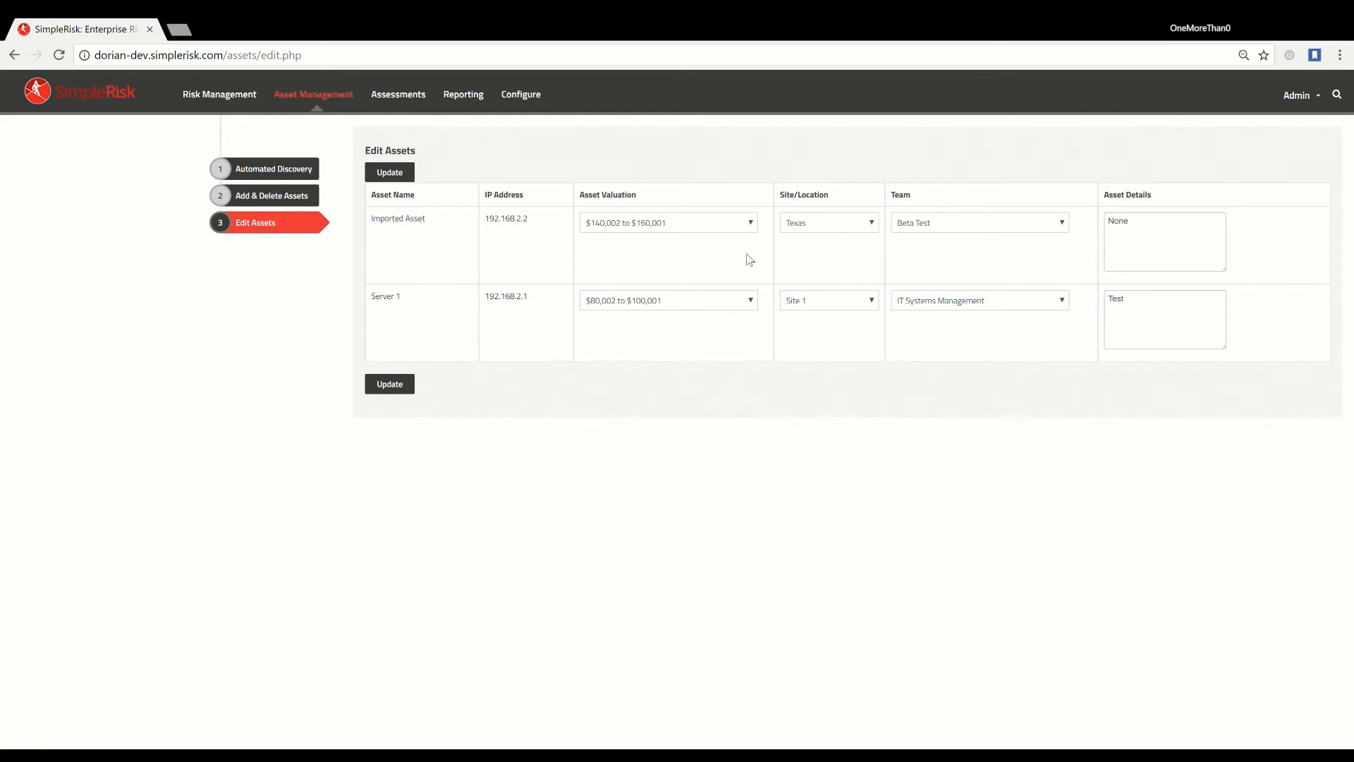
mouse_move(669, 231)
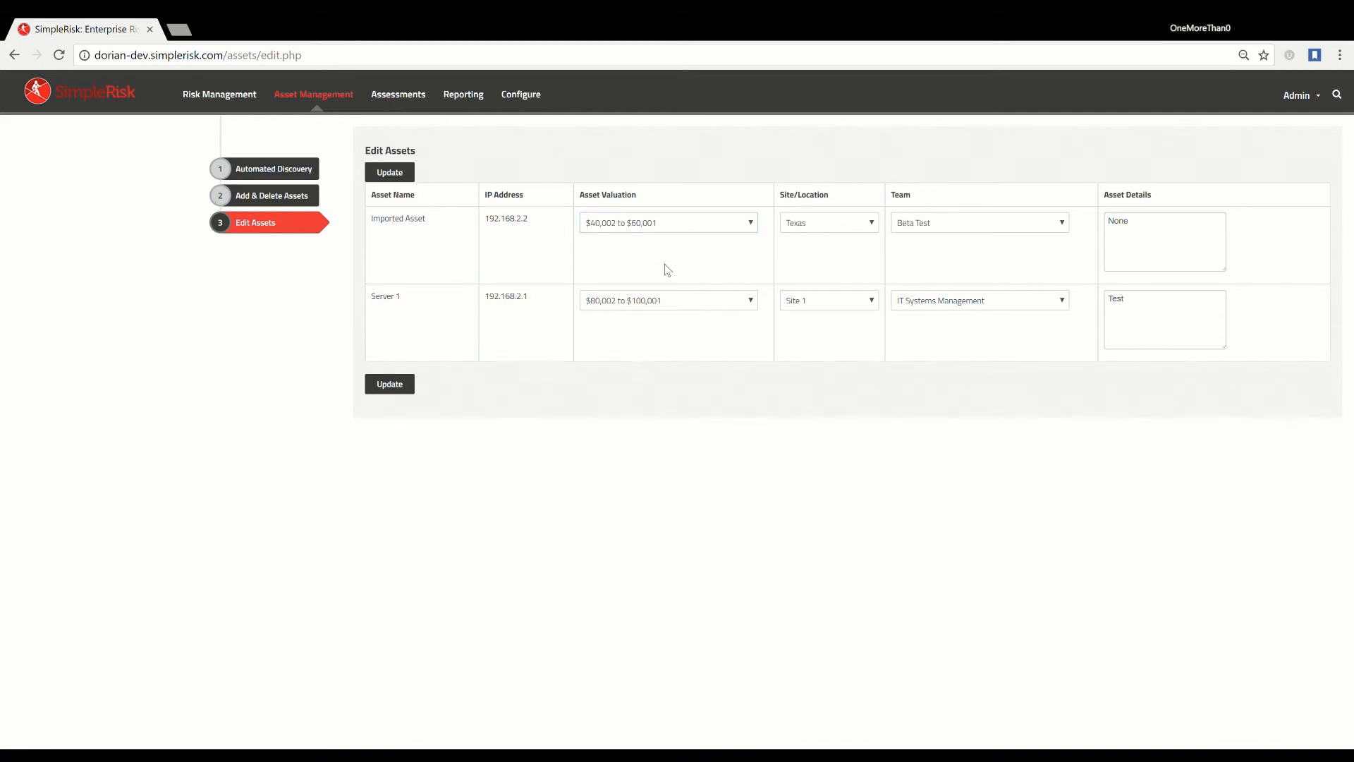
click(668, 222)
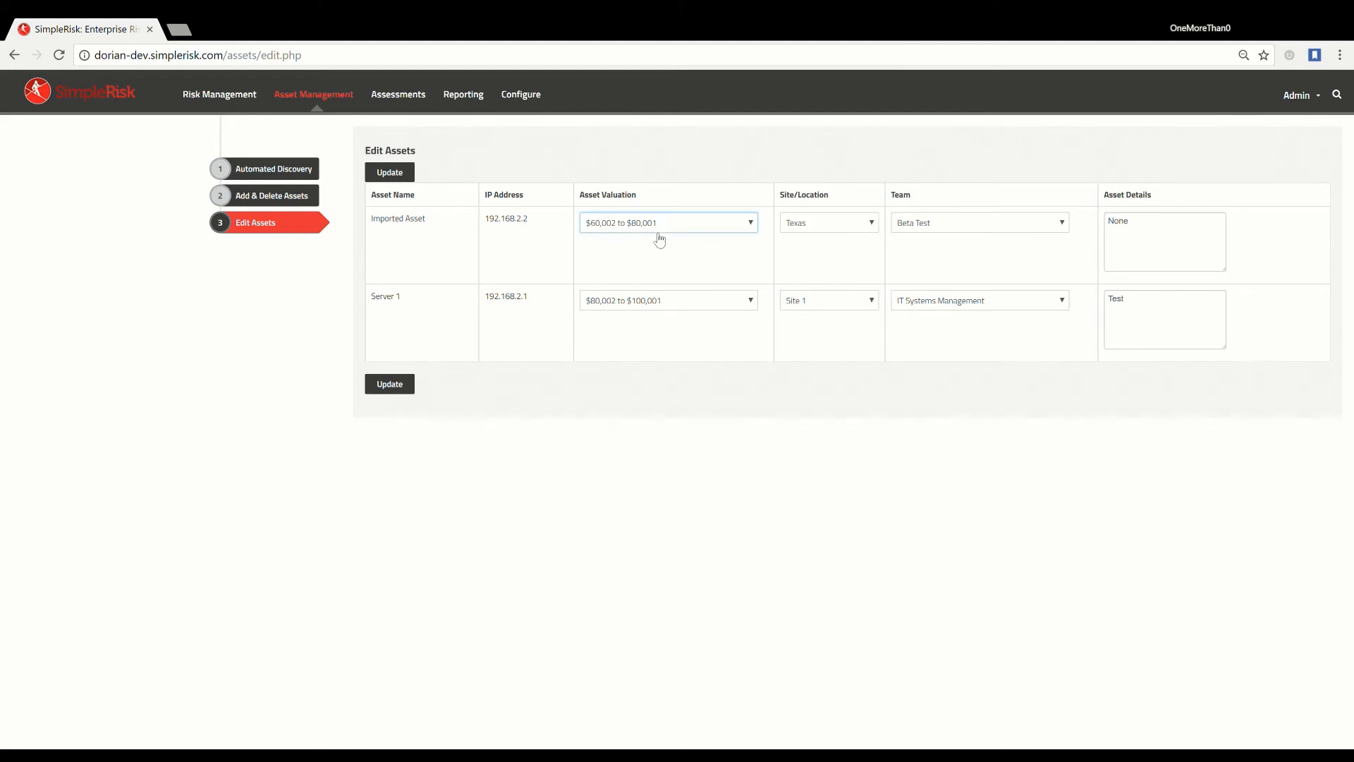
click(668, 222)
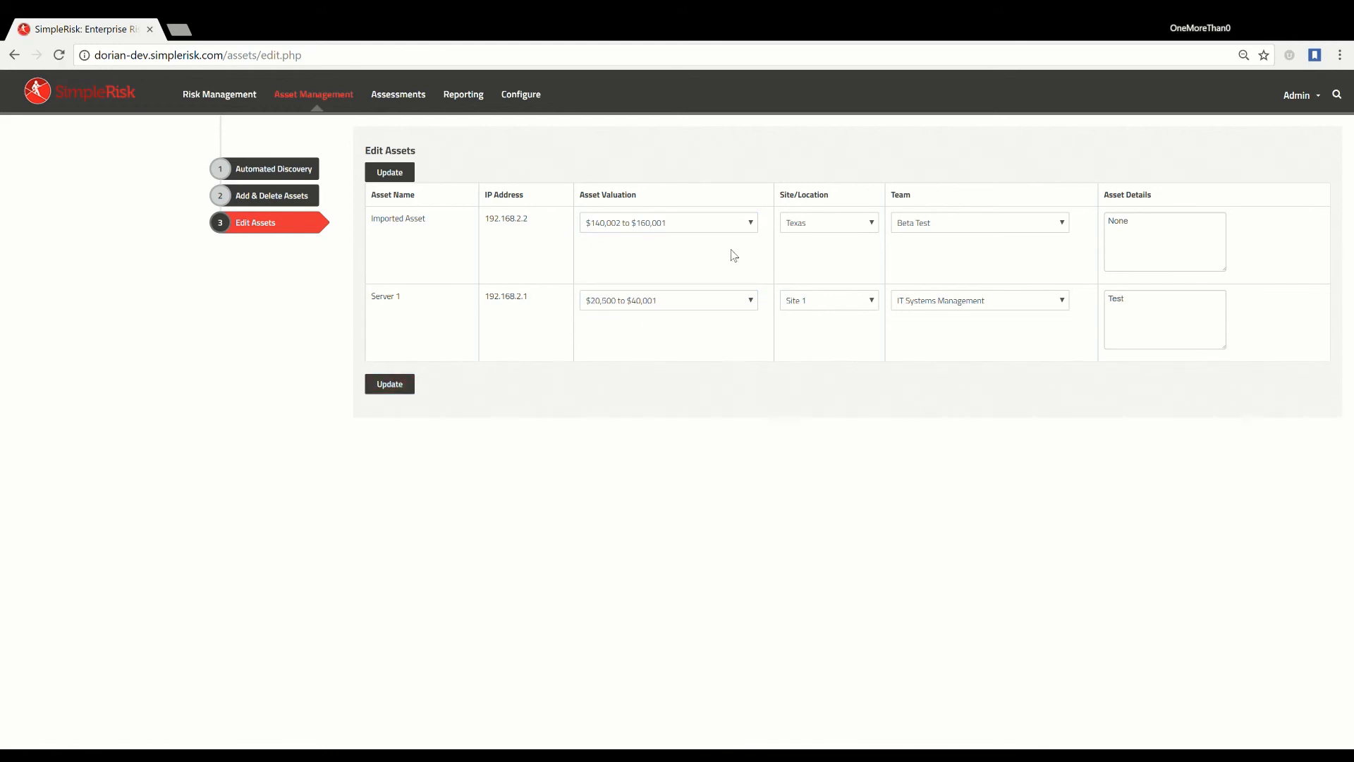
mouse_move(941, 258)
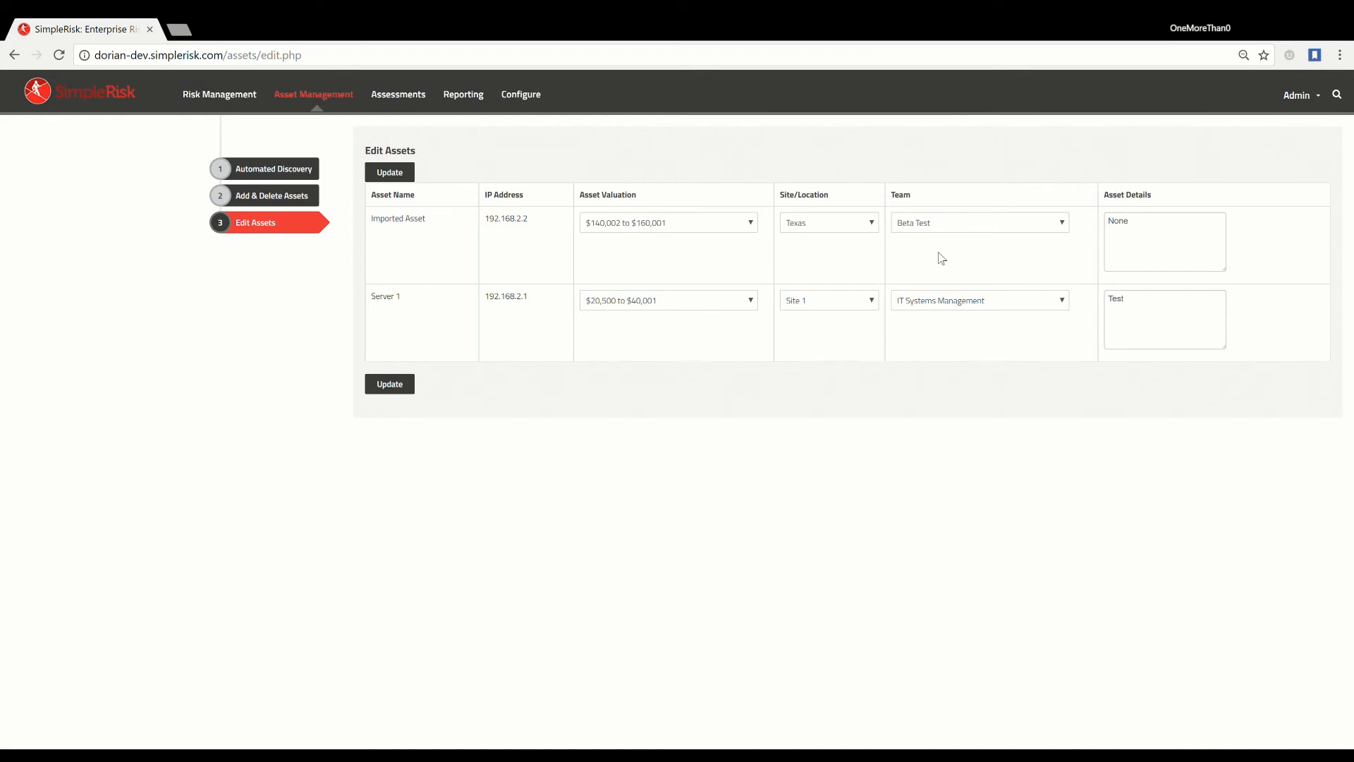
mouse_move(634, 258)
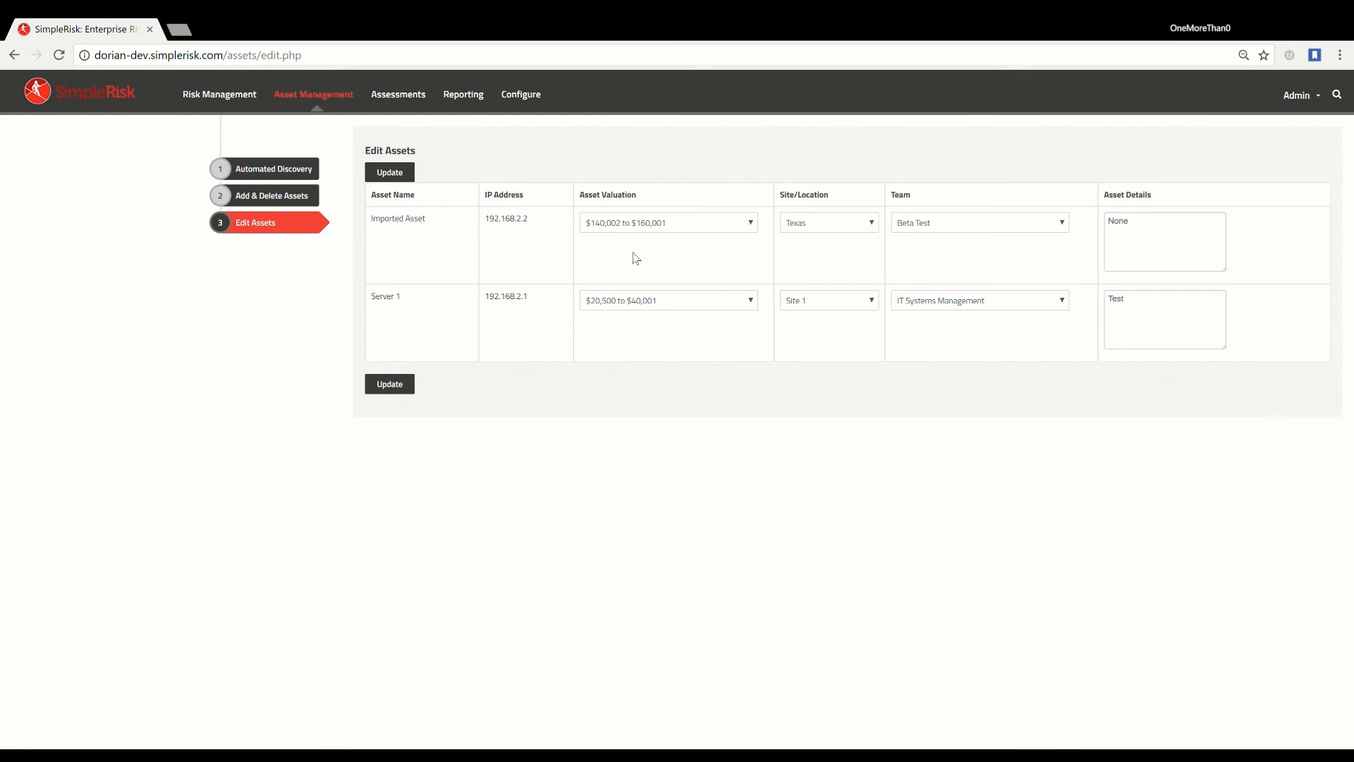
mouse_move(534, 258)
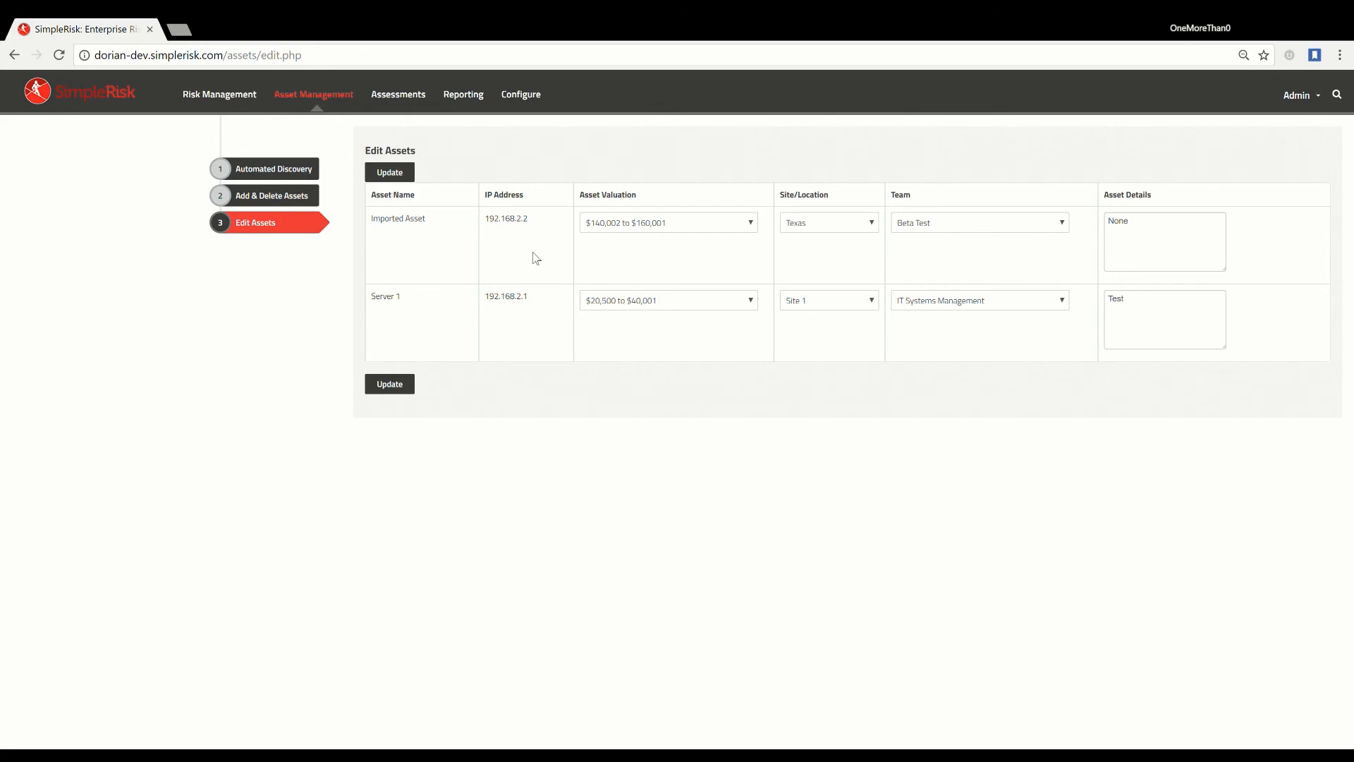